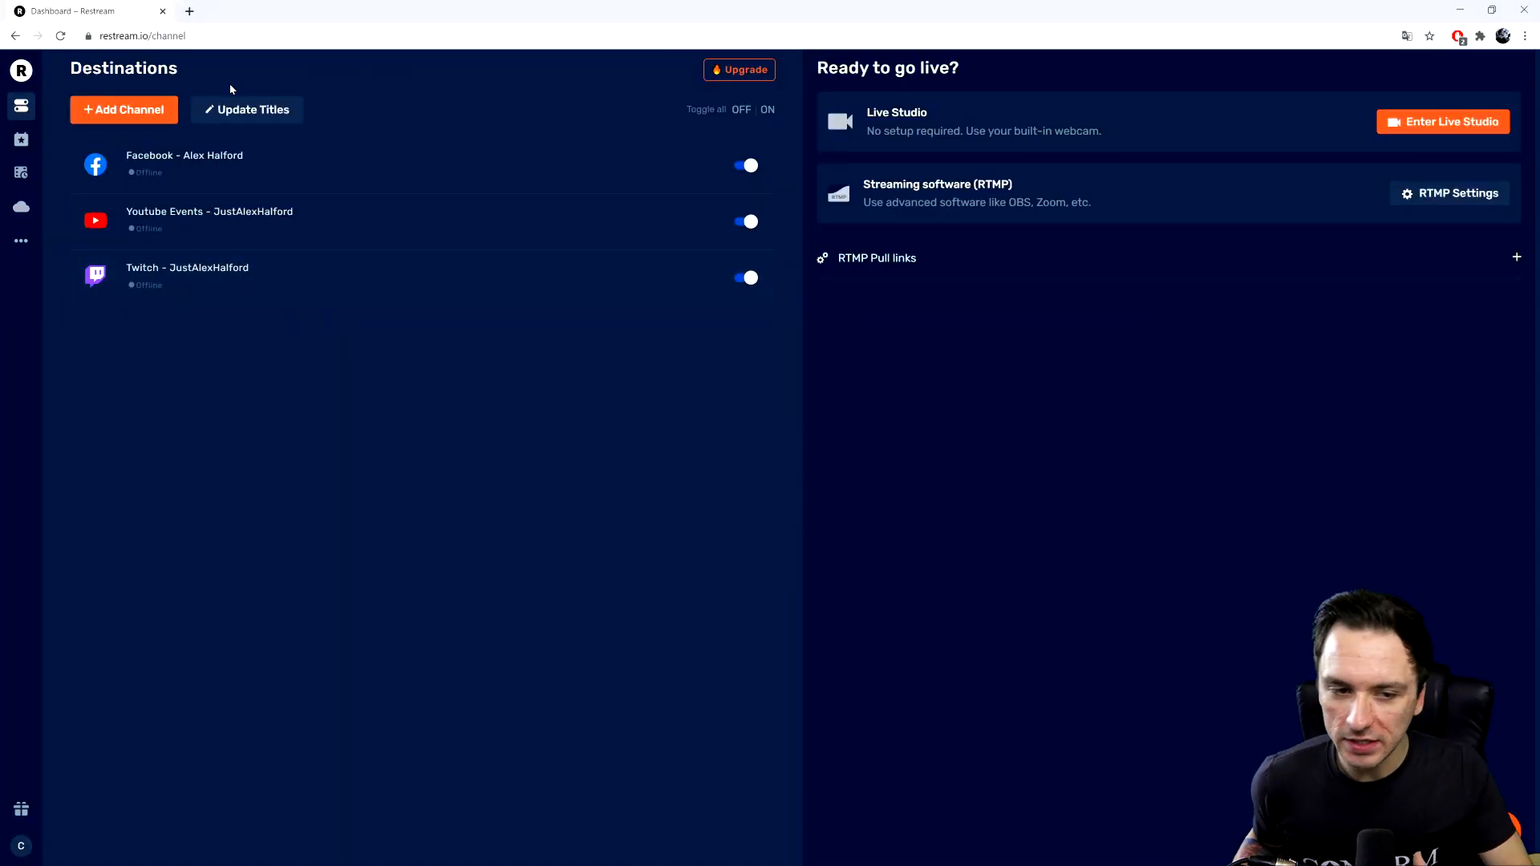
mouse_move(244, 57)
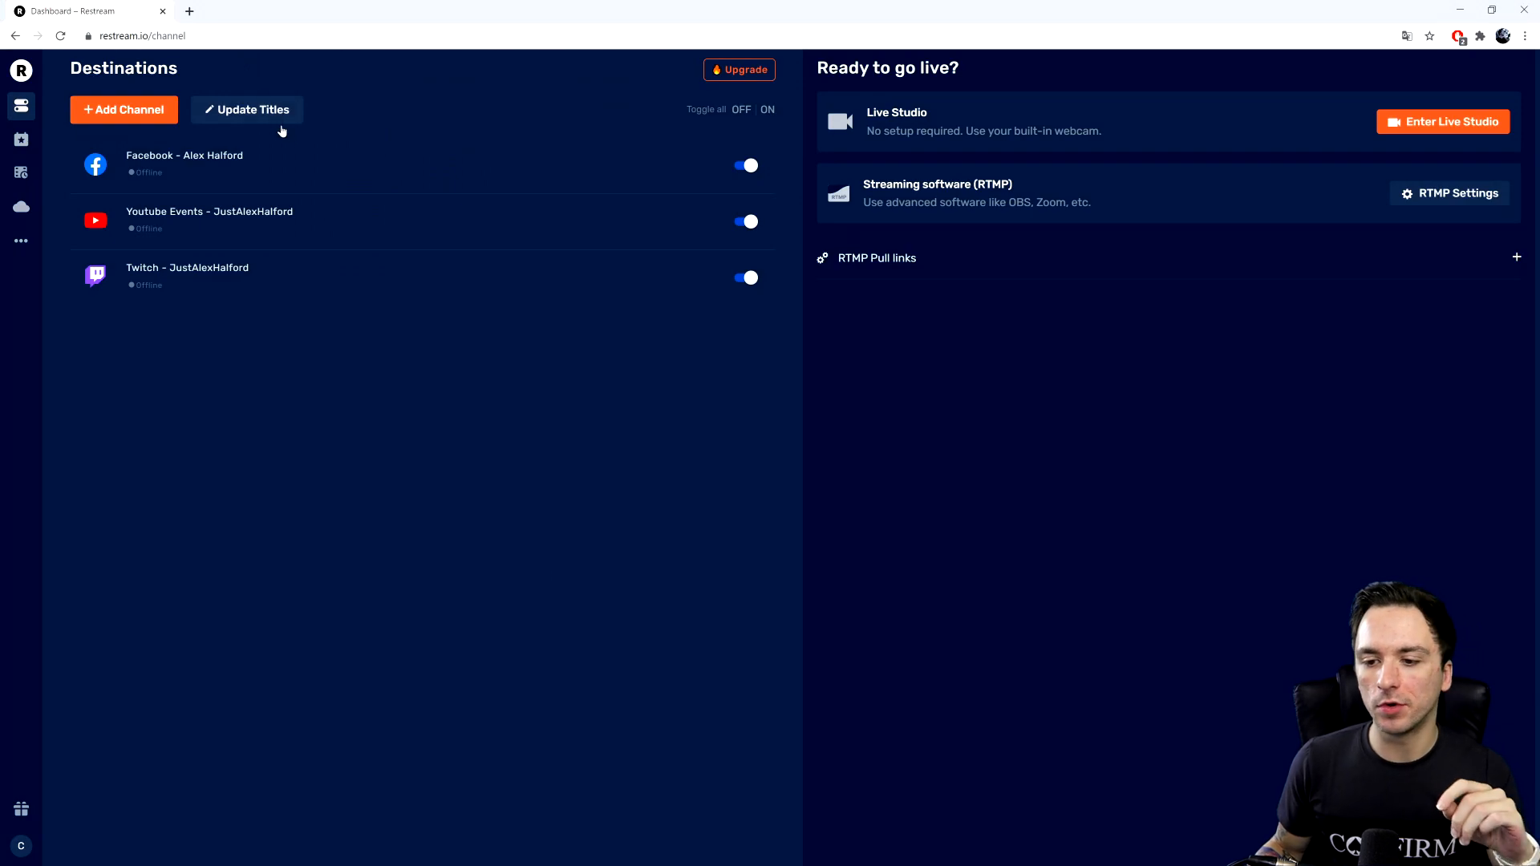
mouse_move(294, 149)
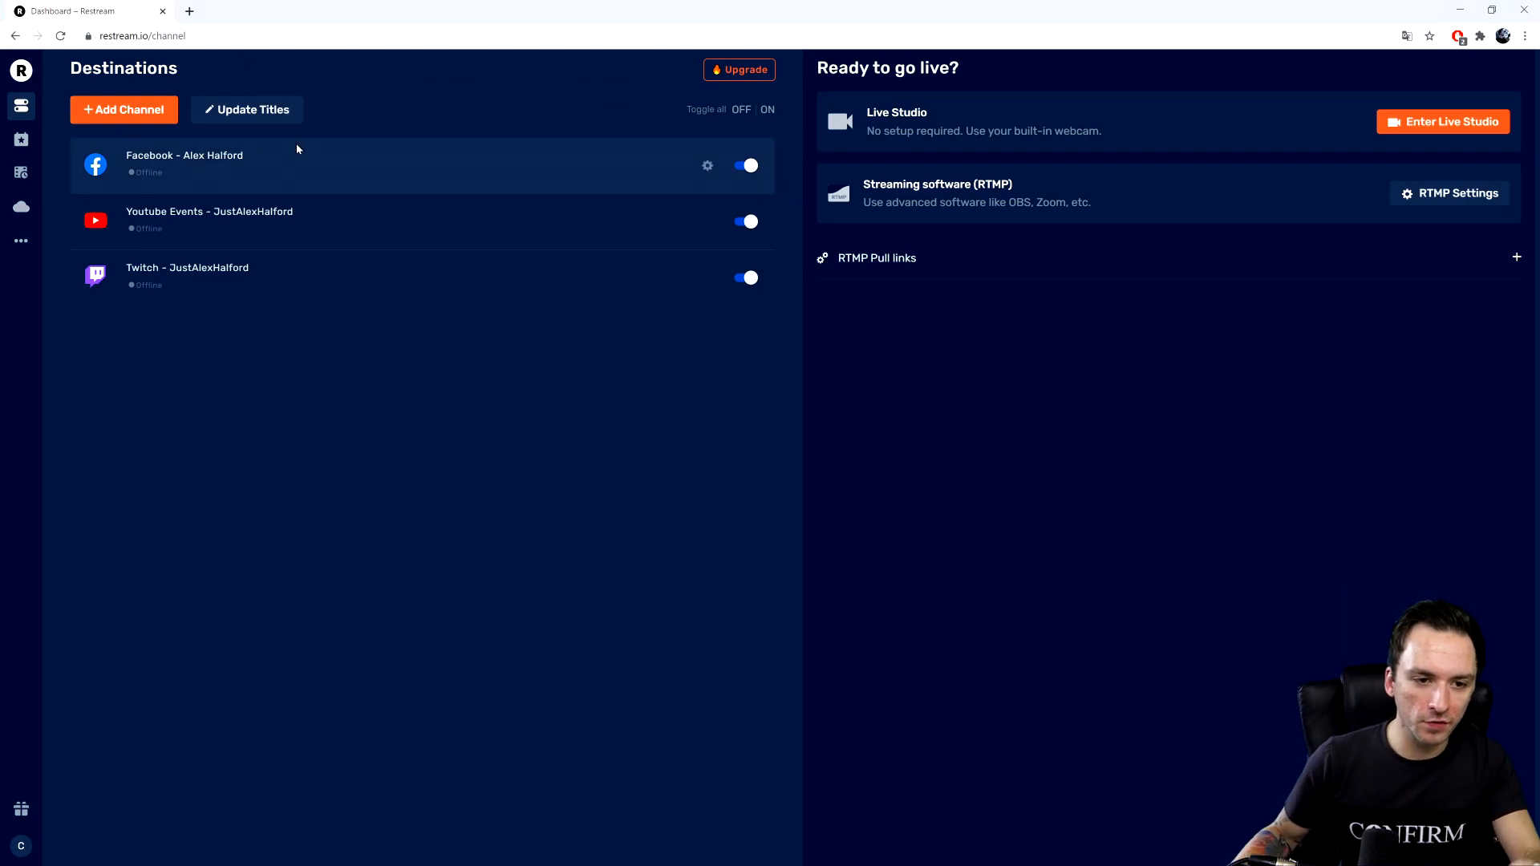
mouse_move(198, 226)
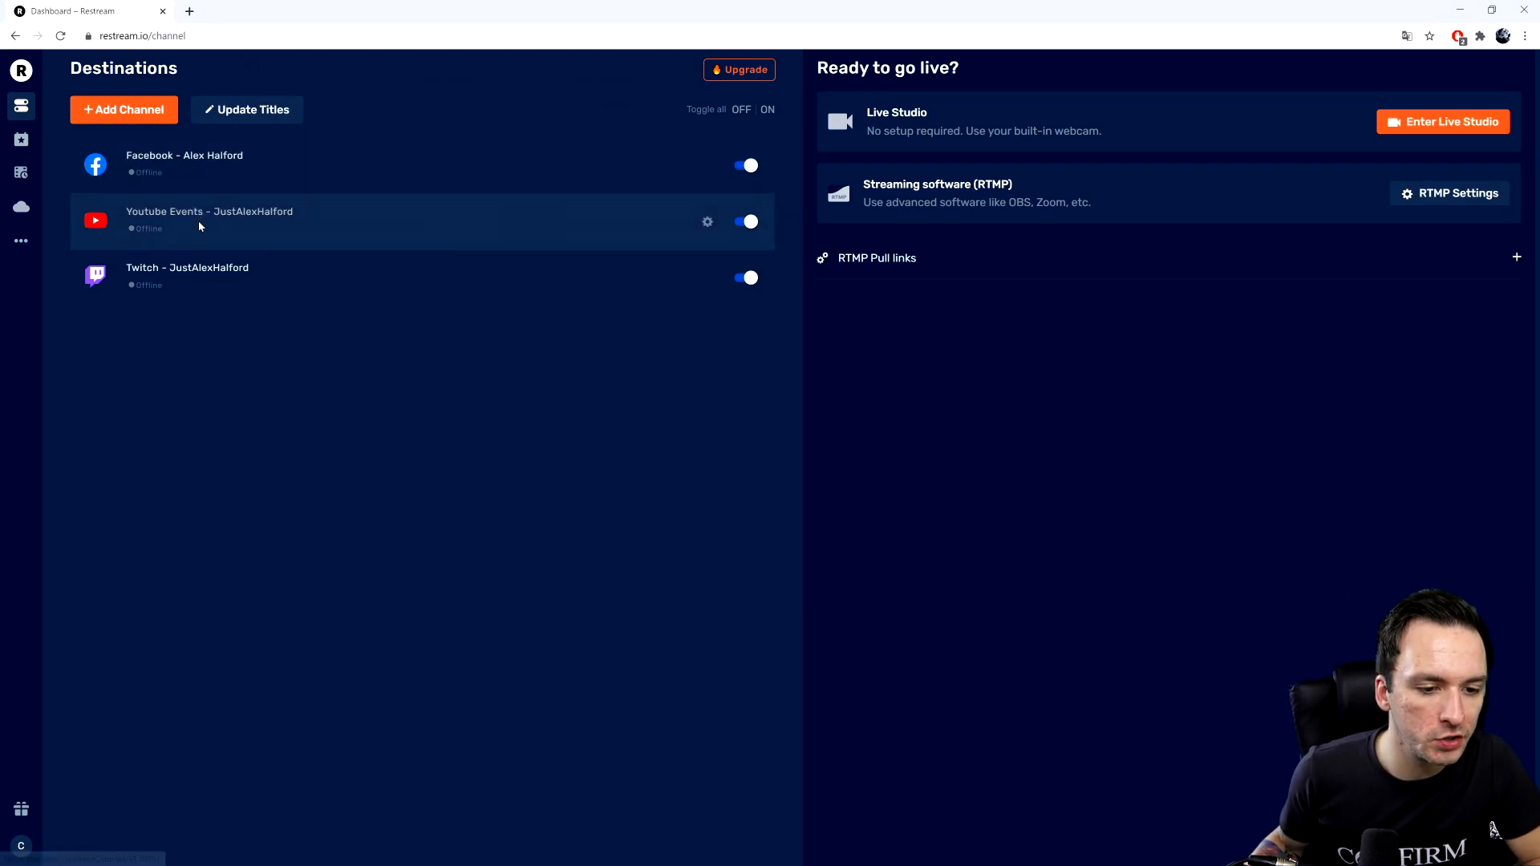
mouse_move(616, 245)
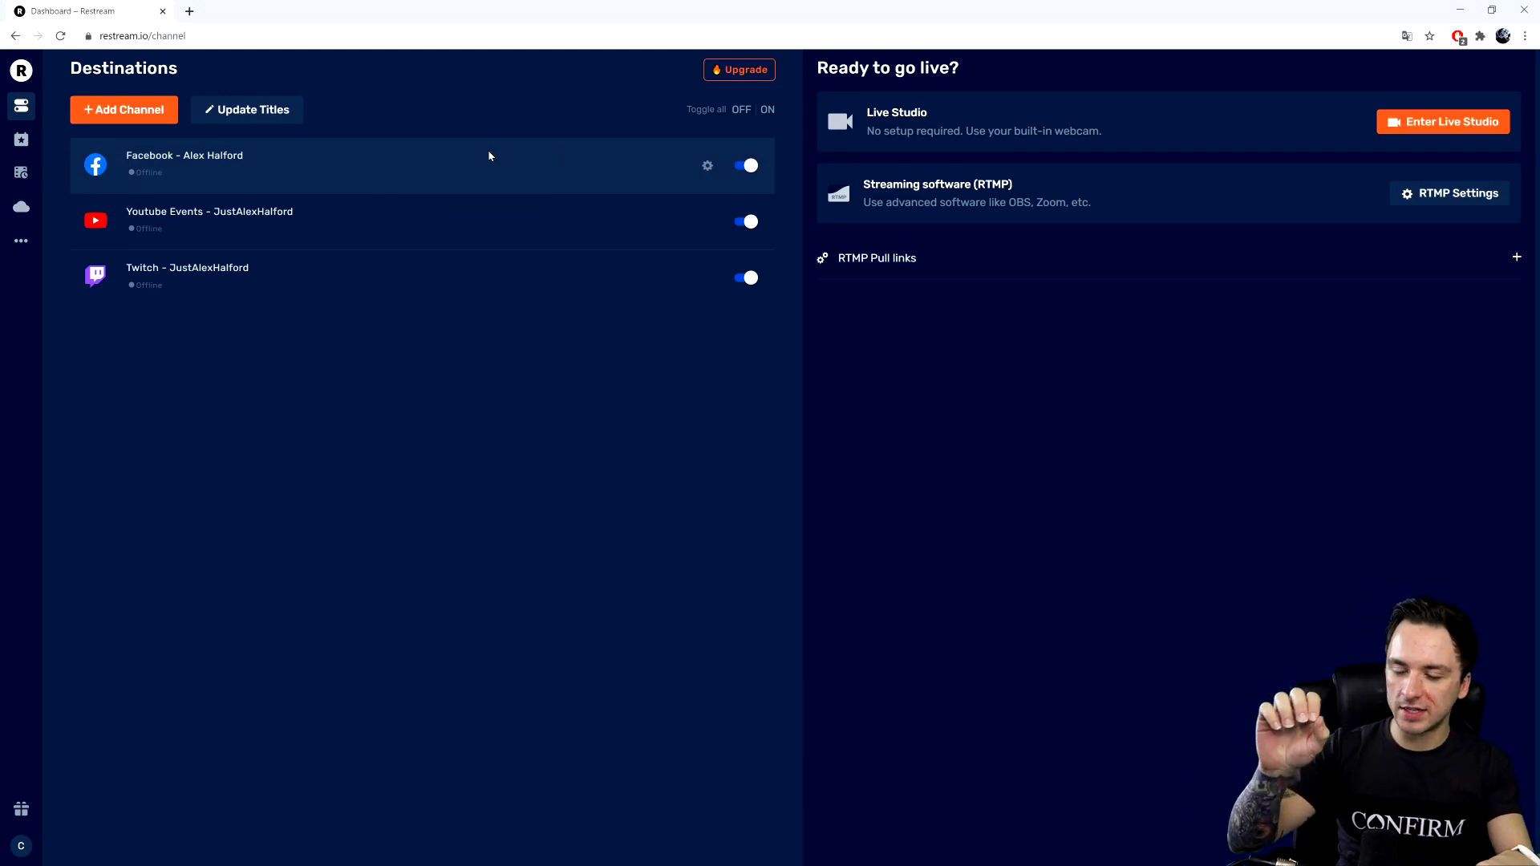
mouse_move(857, 199)
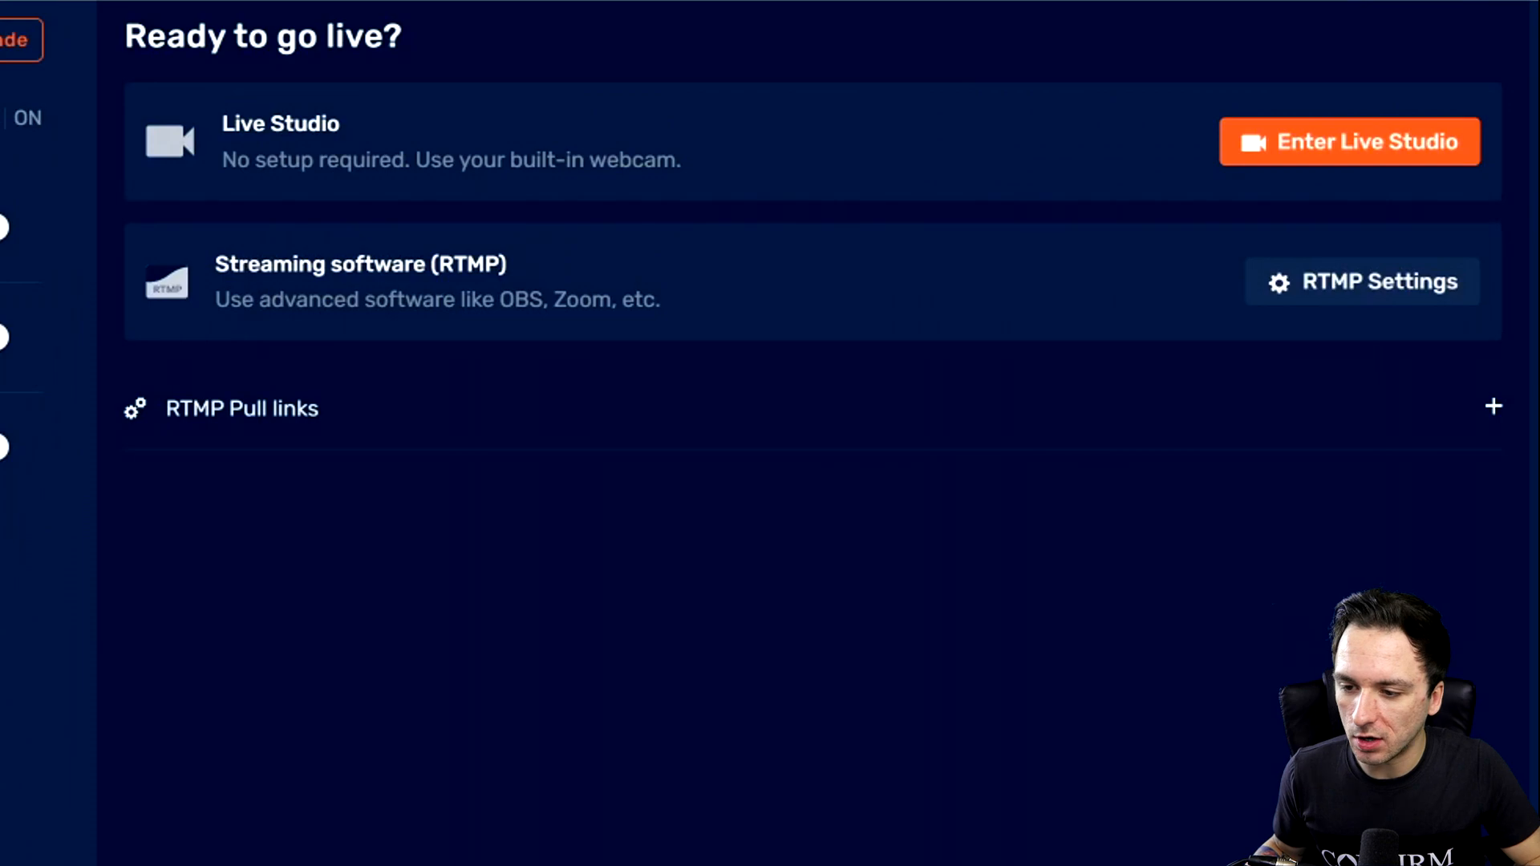
mouse_move(393, 337)
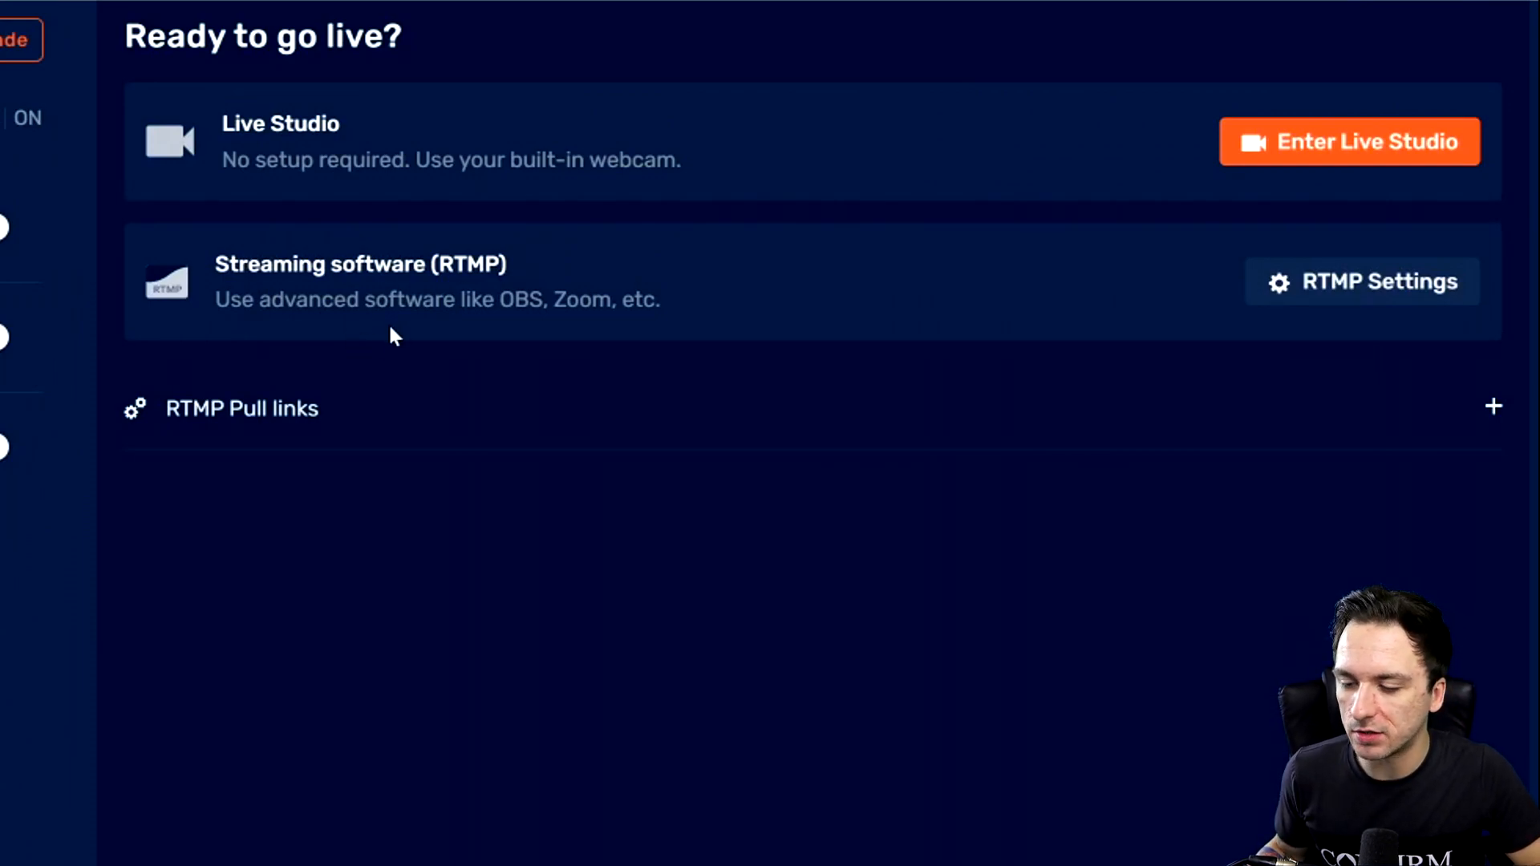
mouse_move(1255, 385)
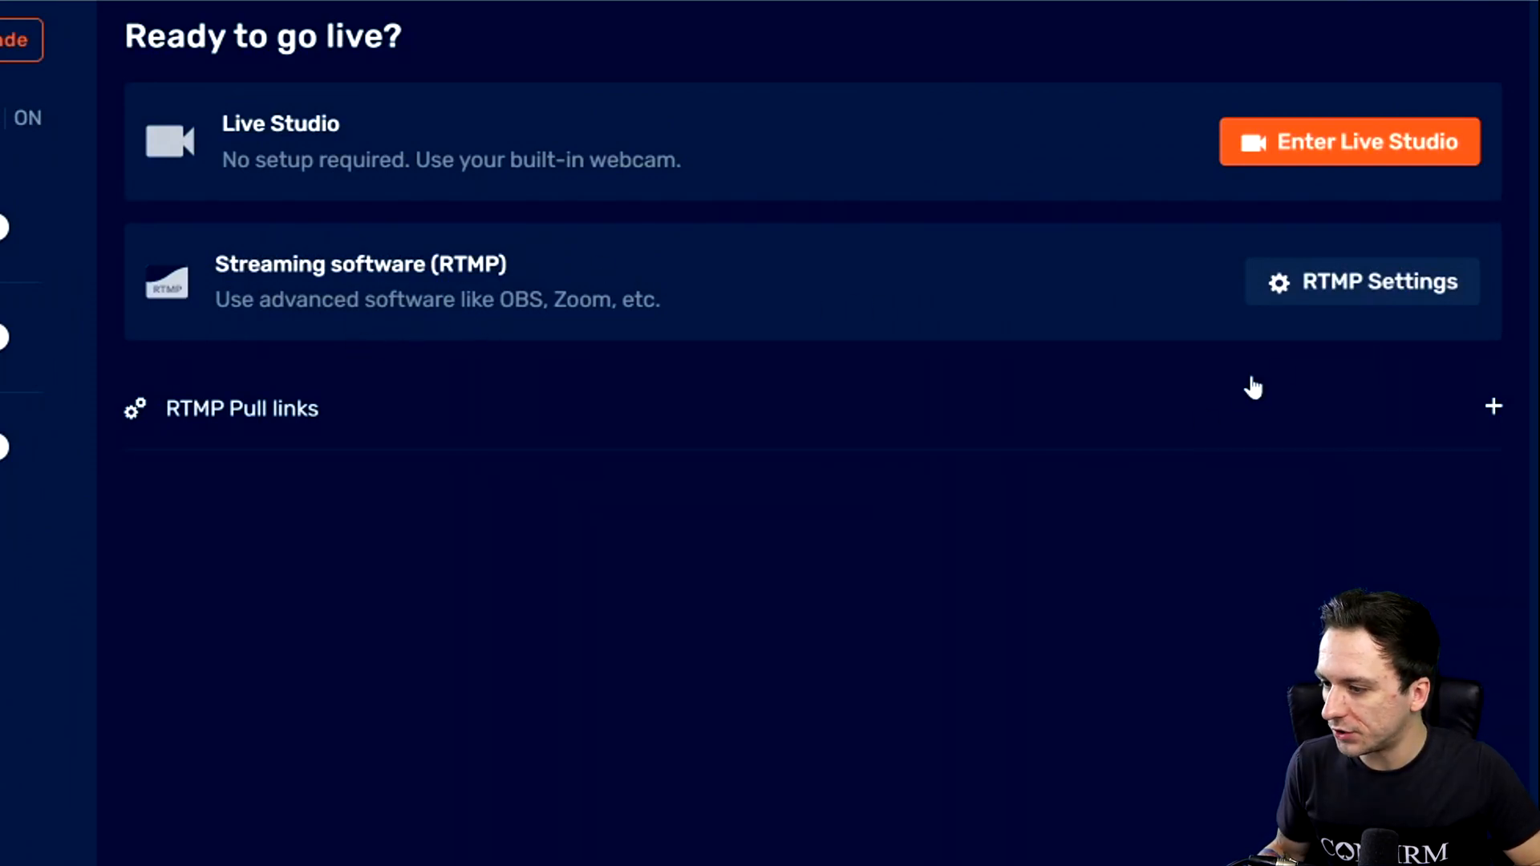
mouse_move(1361, 304)
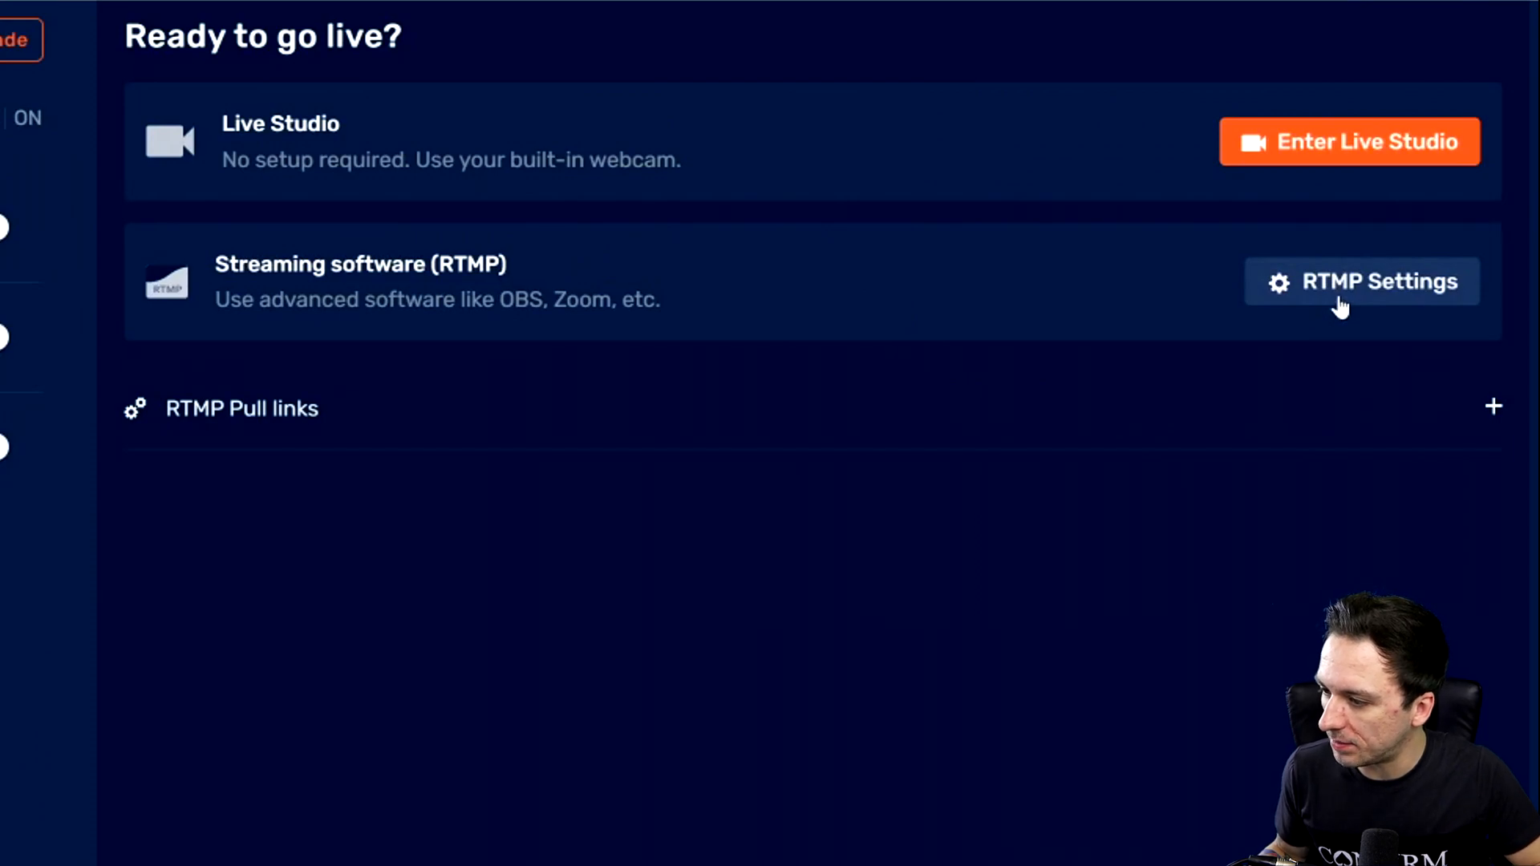
Step: Show Restream's RTMP streaming settings with the server URL and stream key
click(1361, 280)
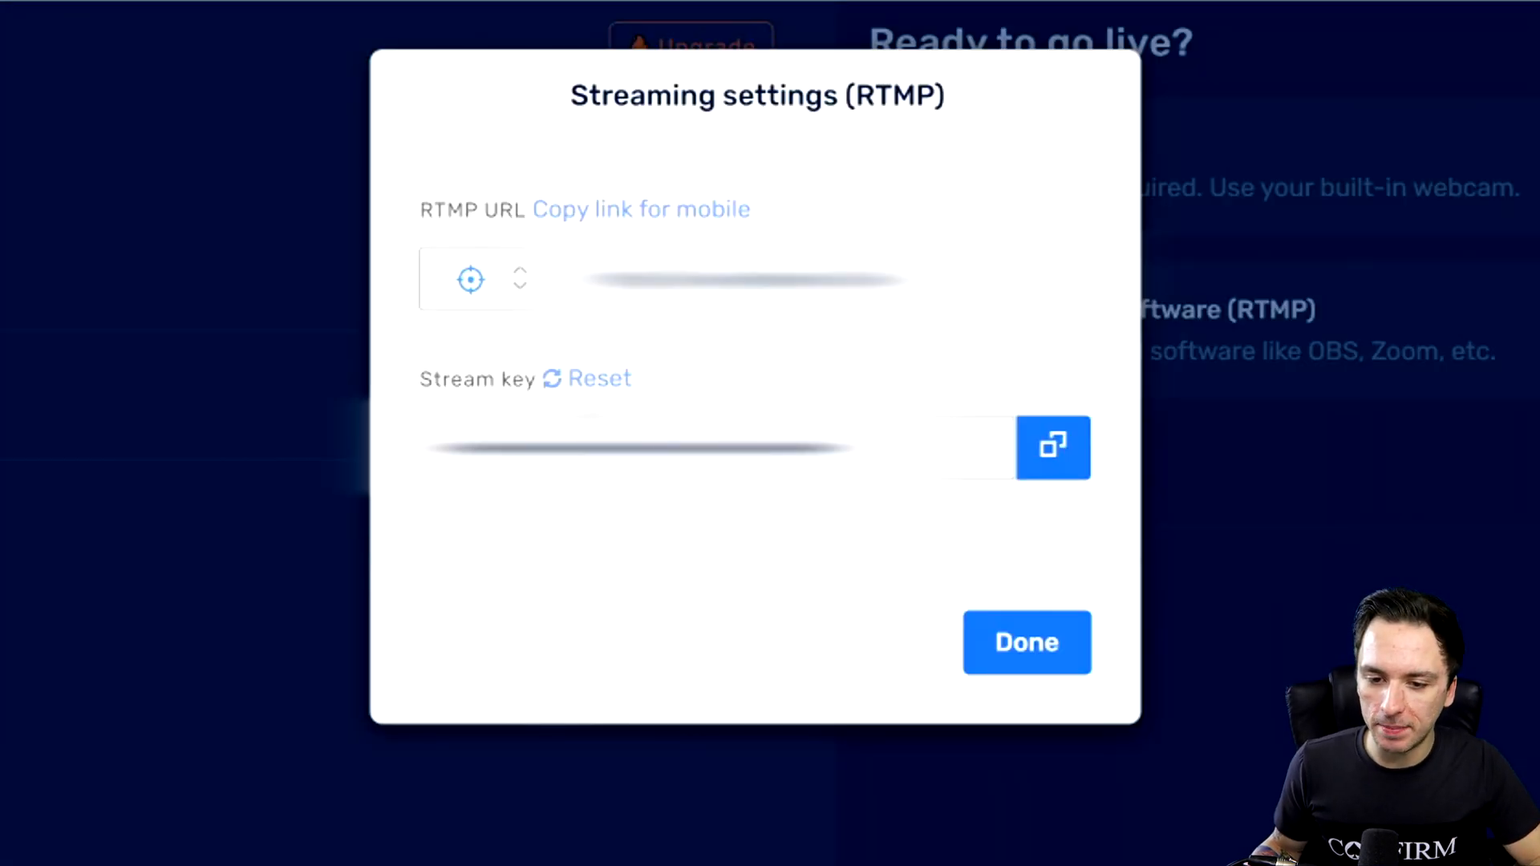
mouse_move(464, 393)
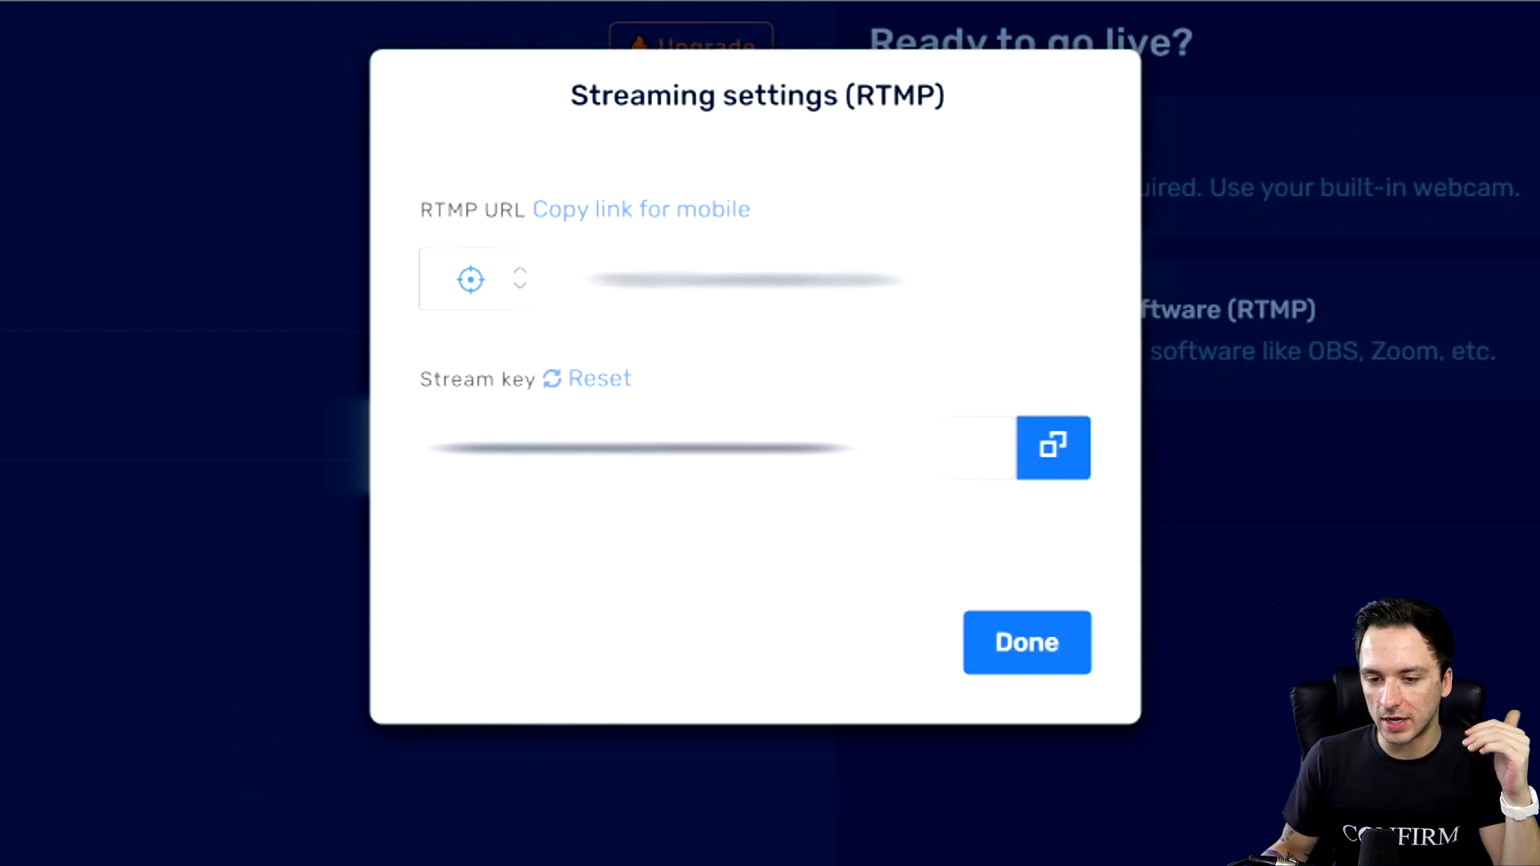
mouse_move(681, 530)
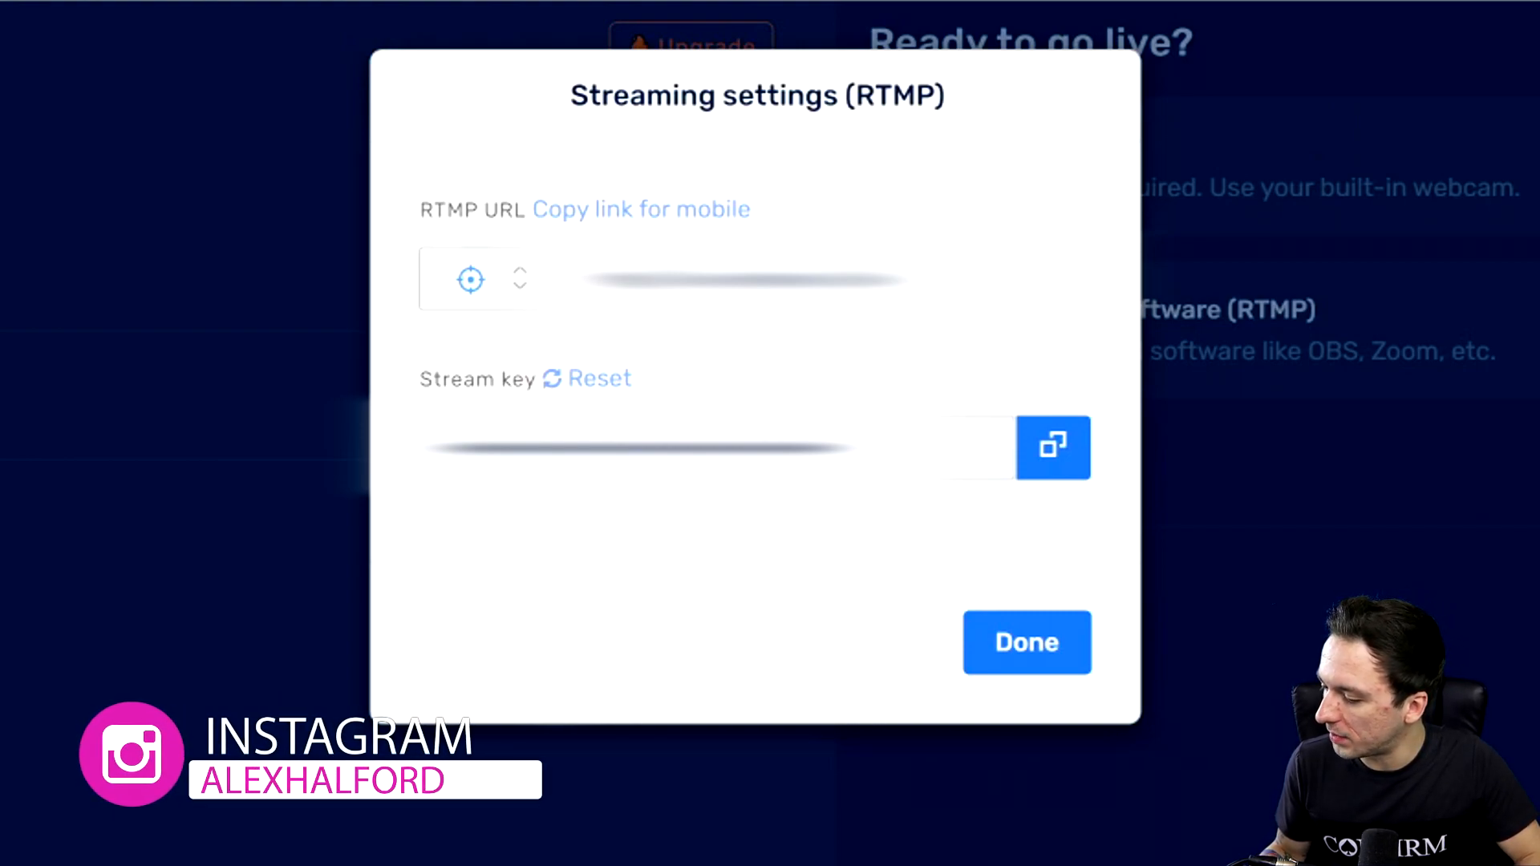
click(1025, 643)
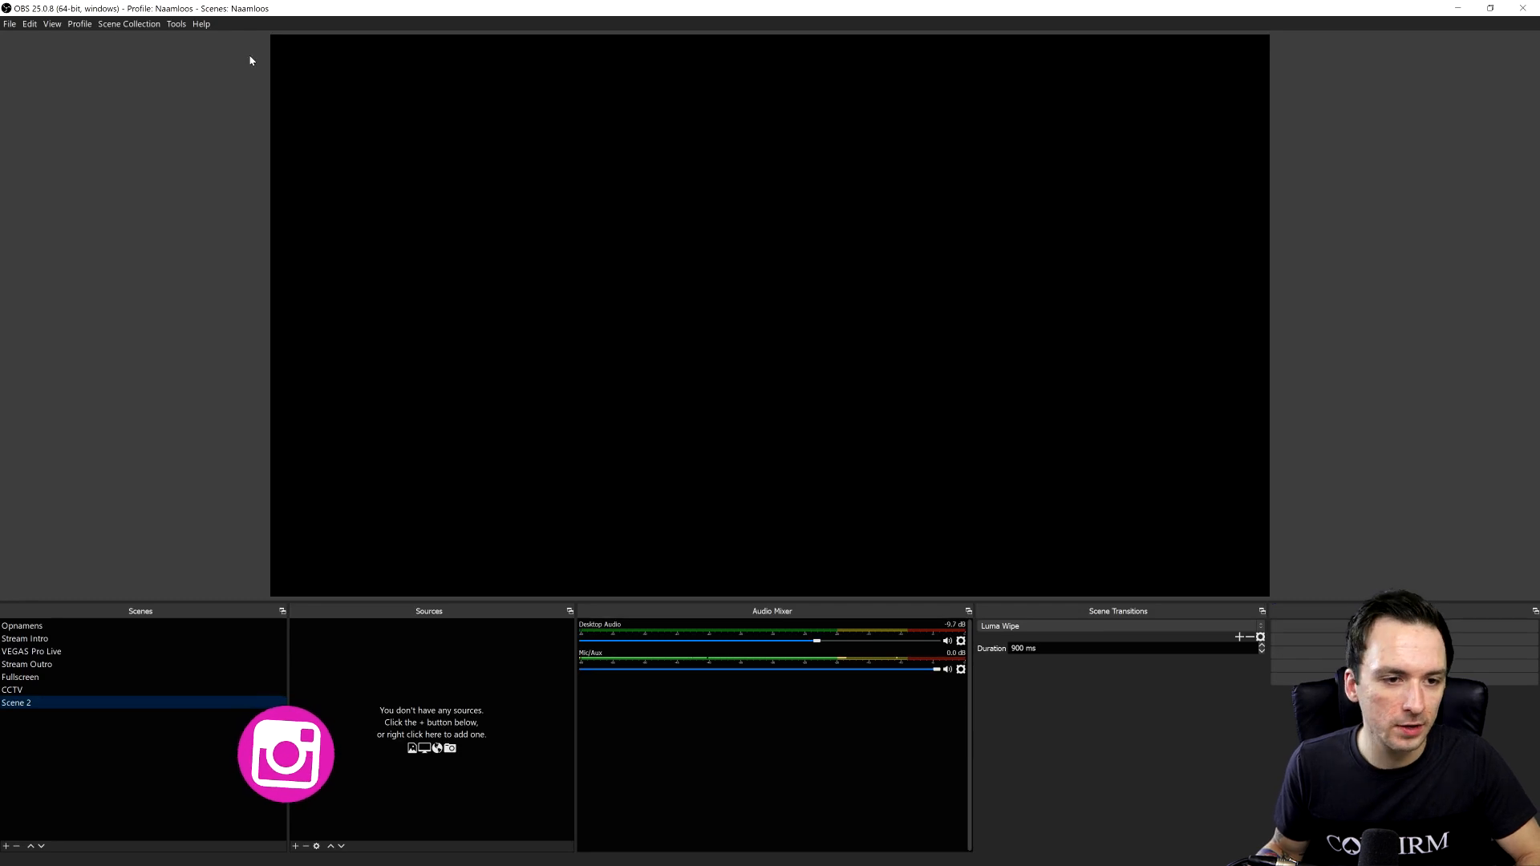
Step: Set OBS's Stream service to Restream.io with a manually entered stream key, and save
click(10, 23)
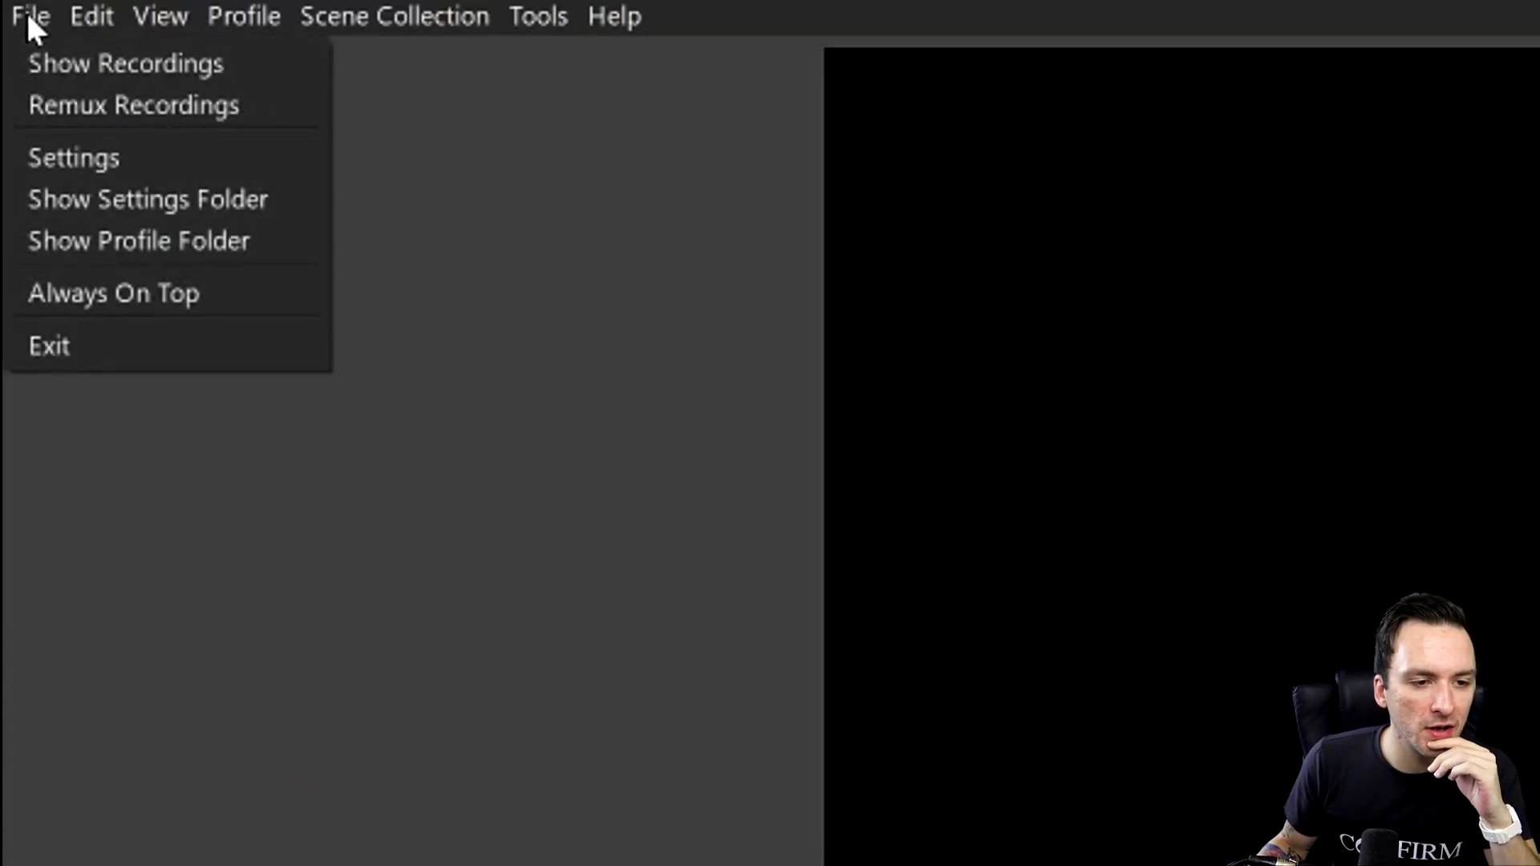
click(73, 158)
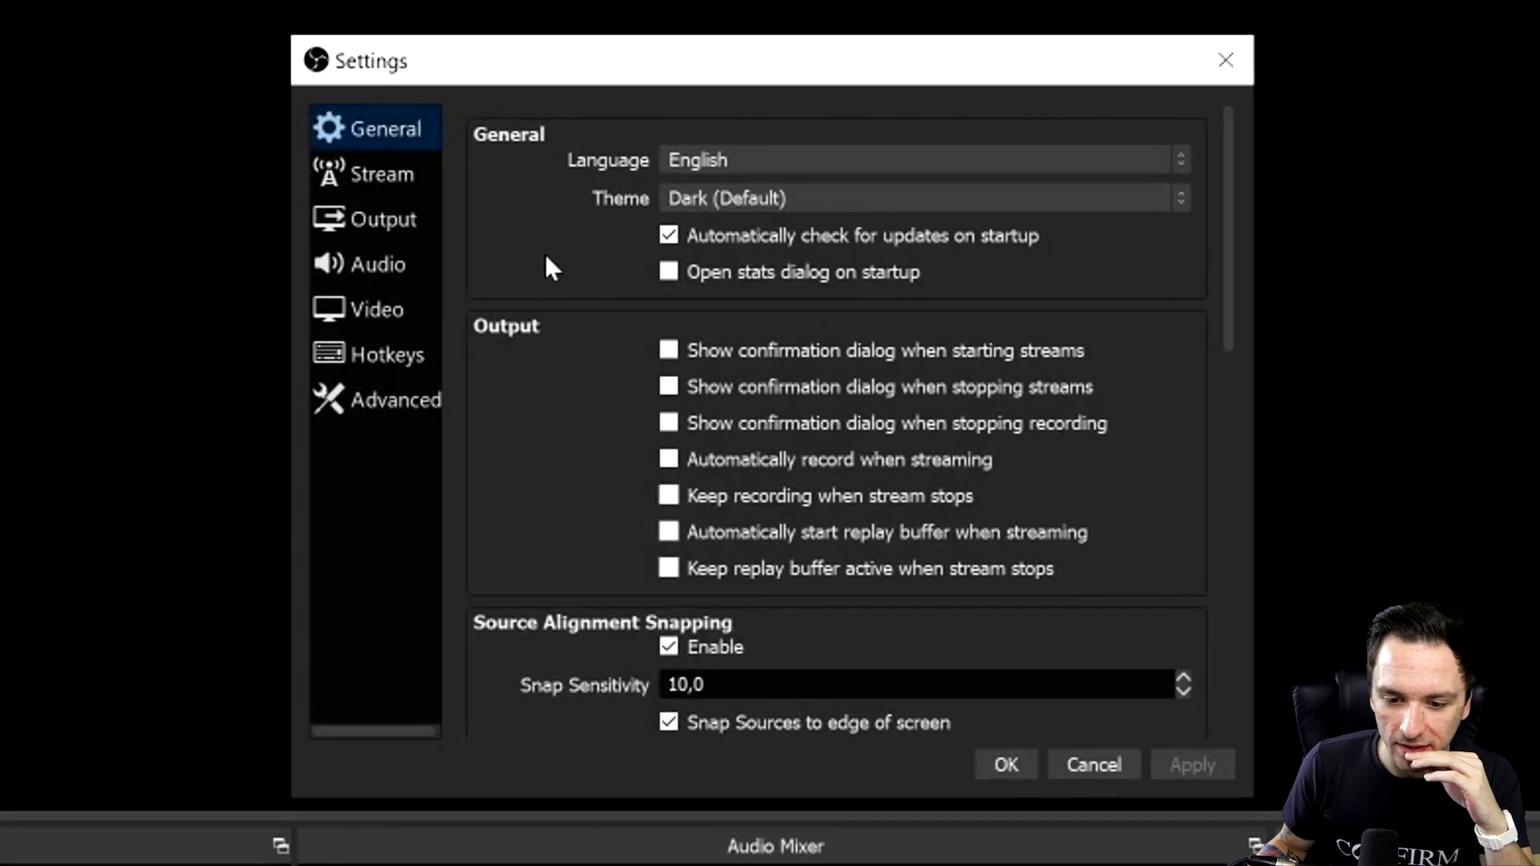
click(381, 174)
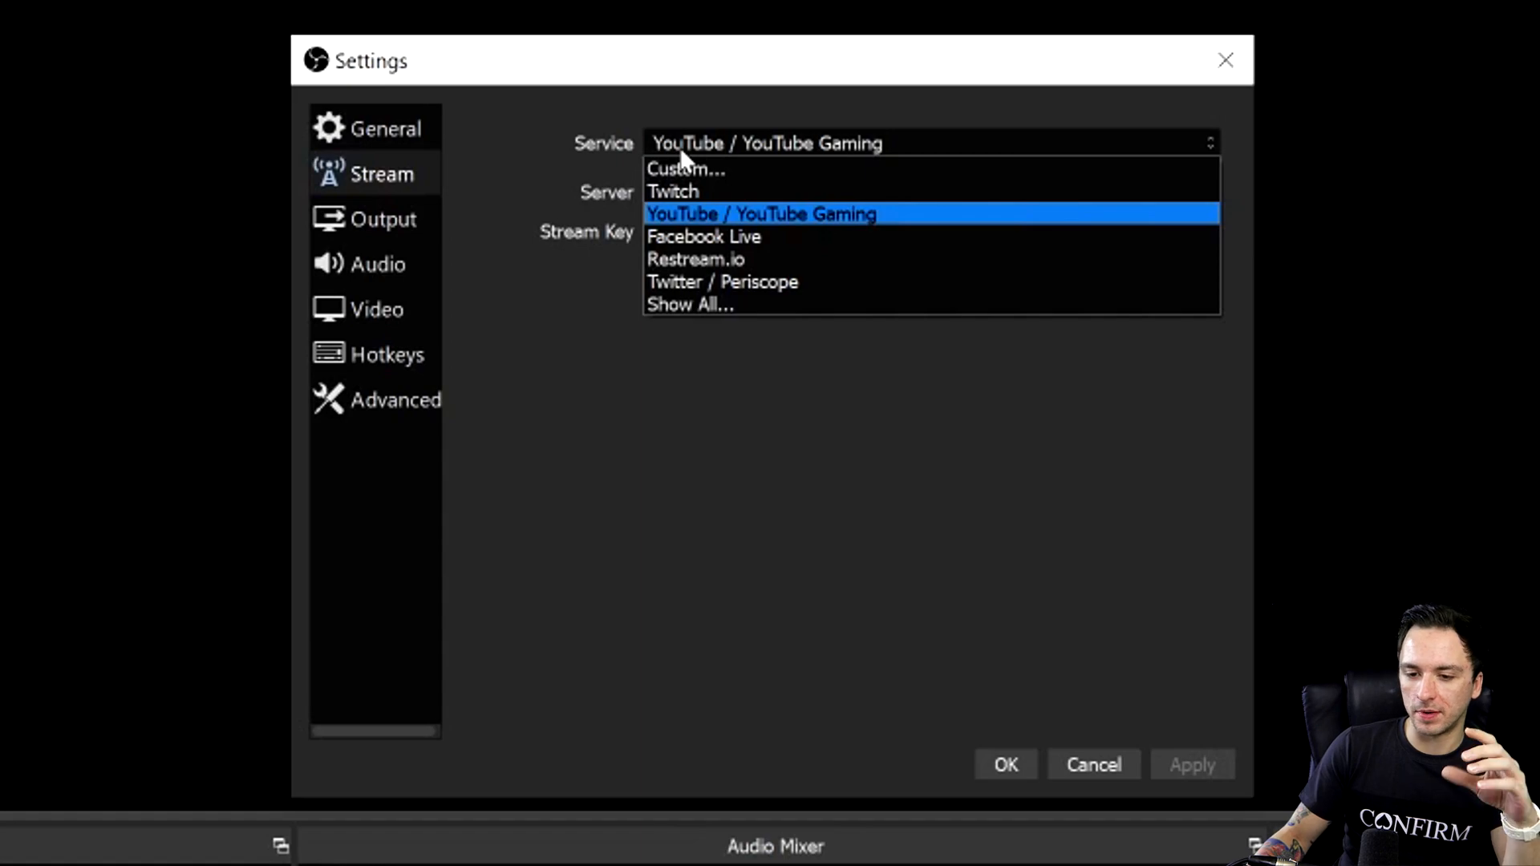
mouse_move(769, 192)
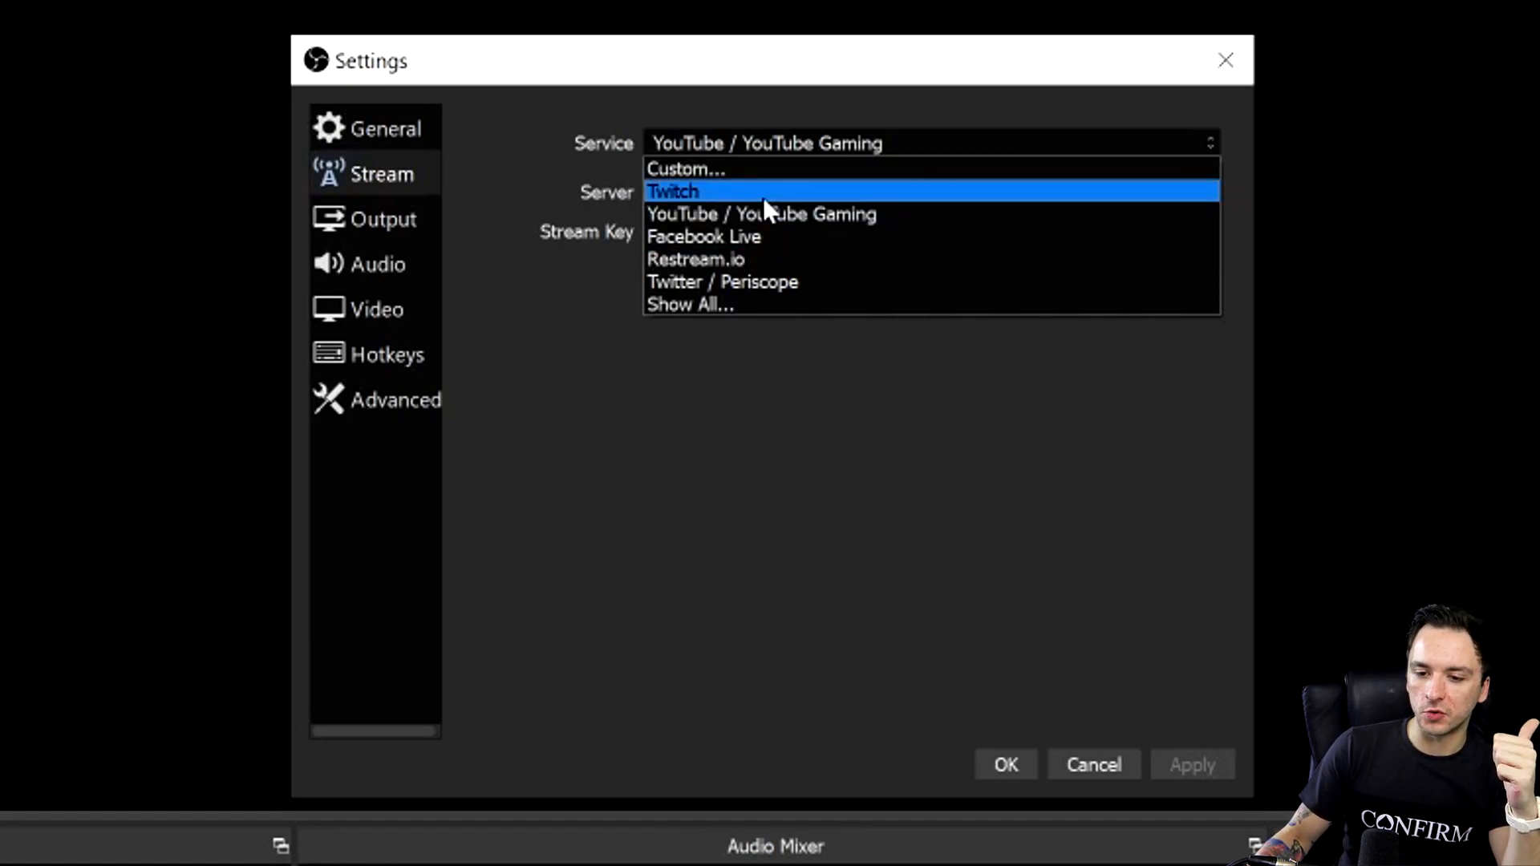
mouse_move(746, 214)
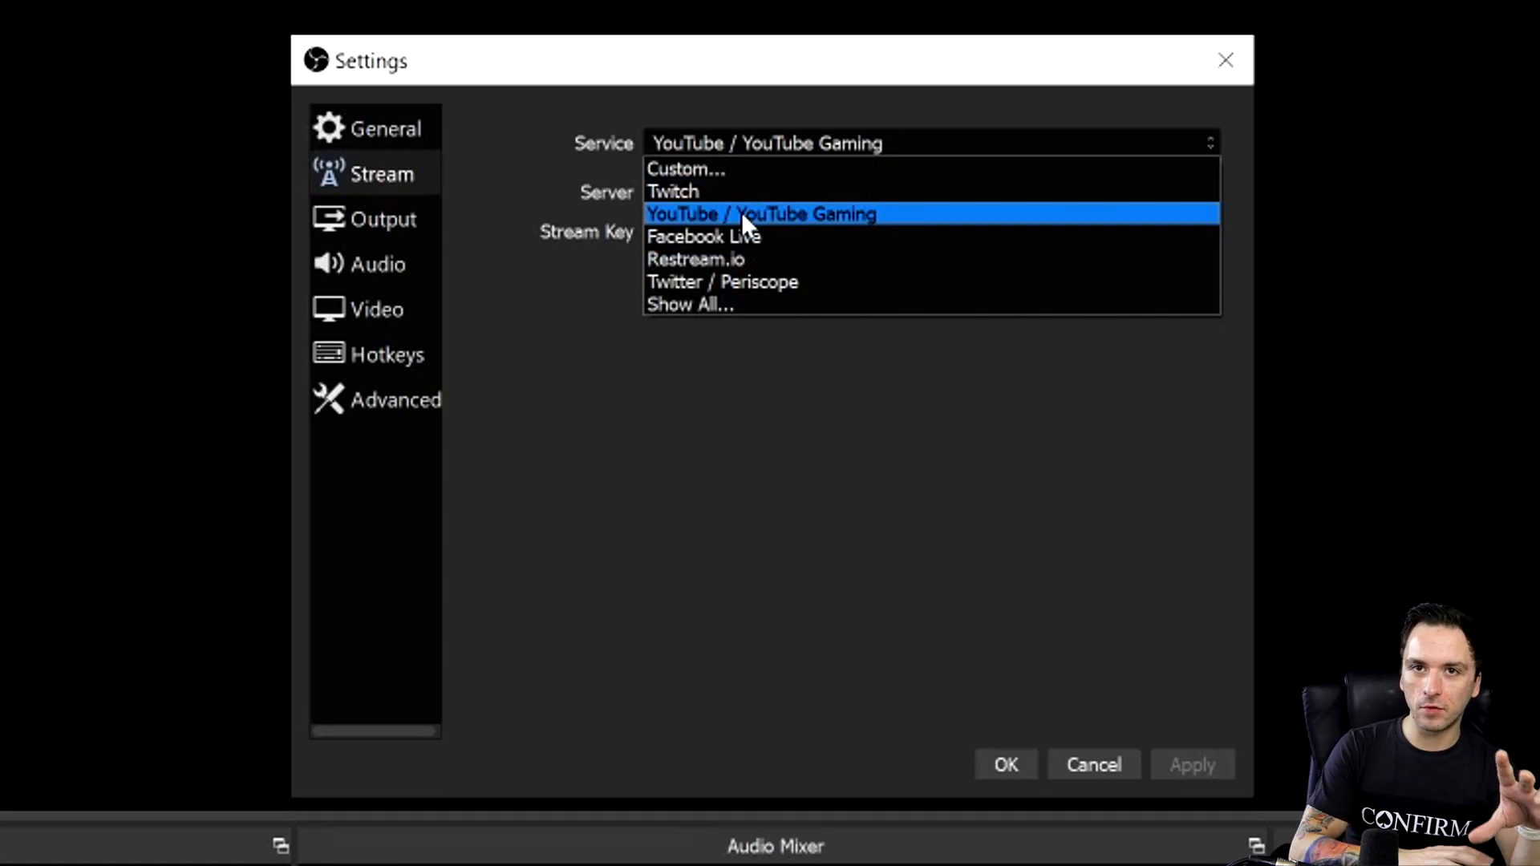
mouse_move(775, 258)
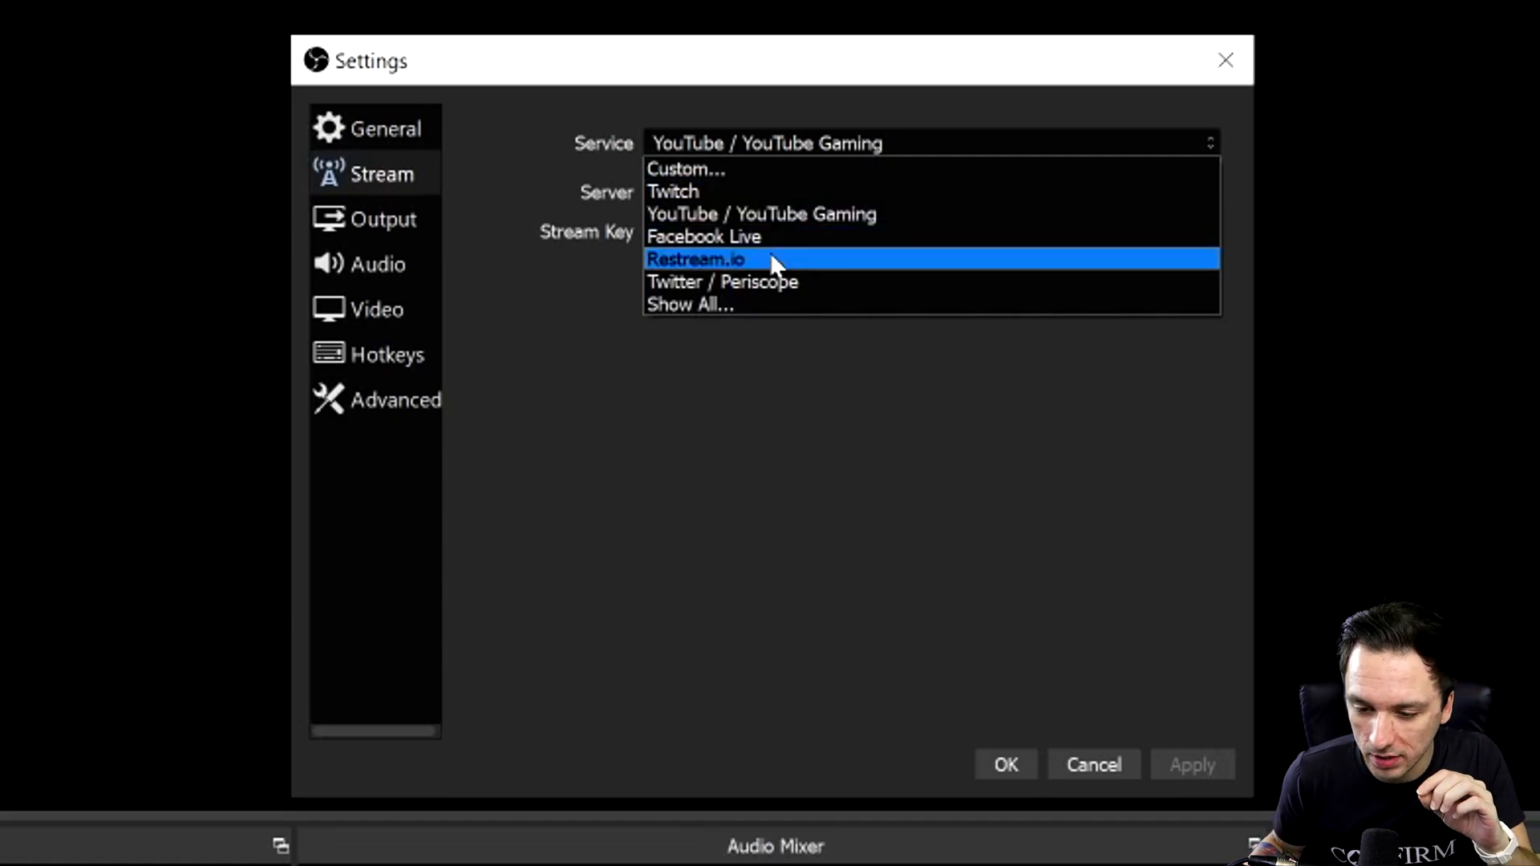
click(696, 258)
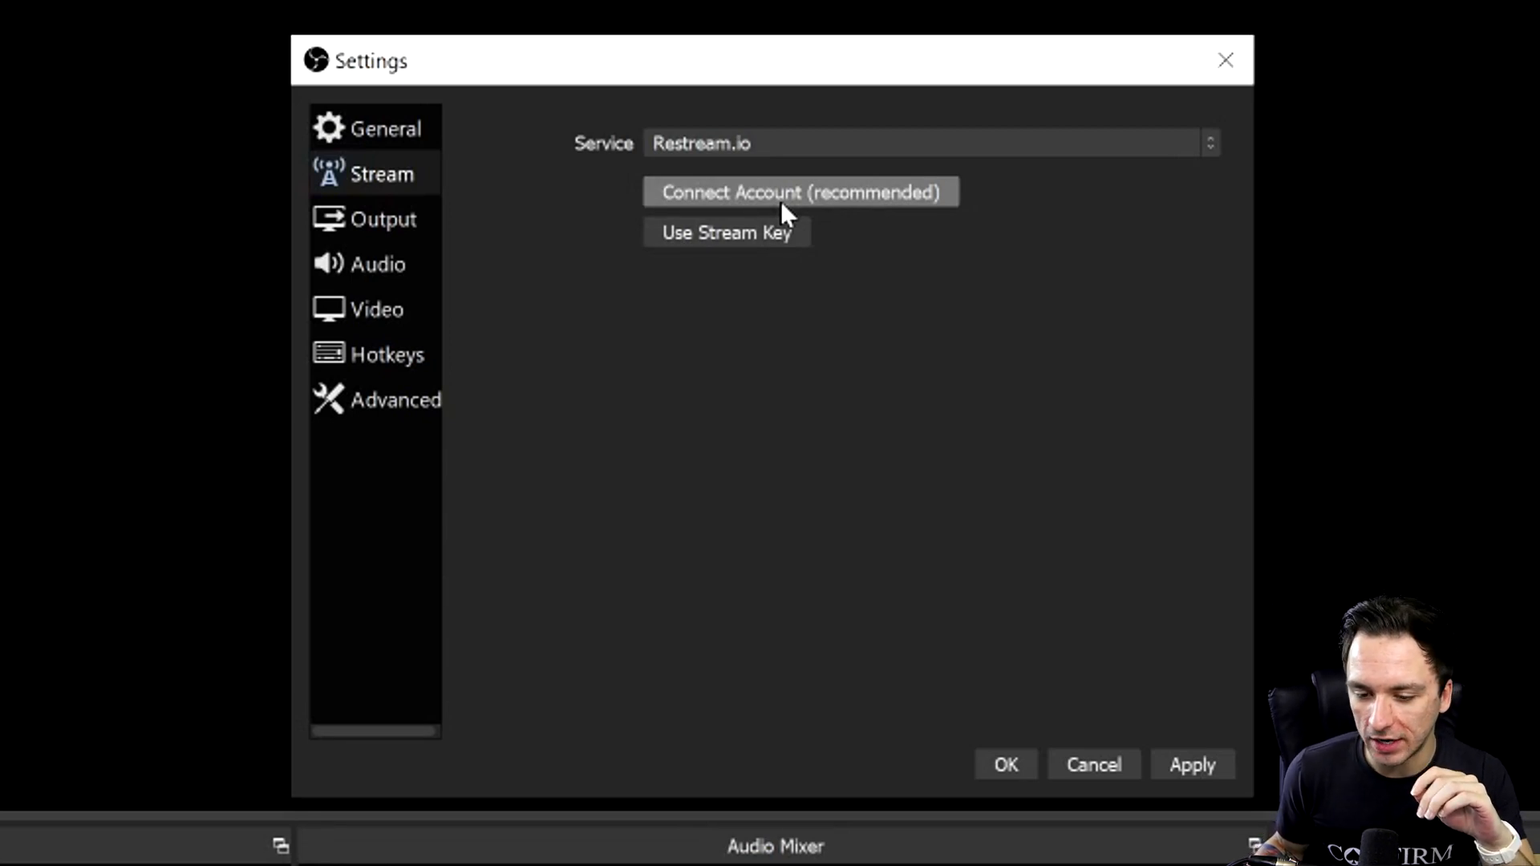
mouse_move(786, 270)
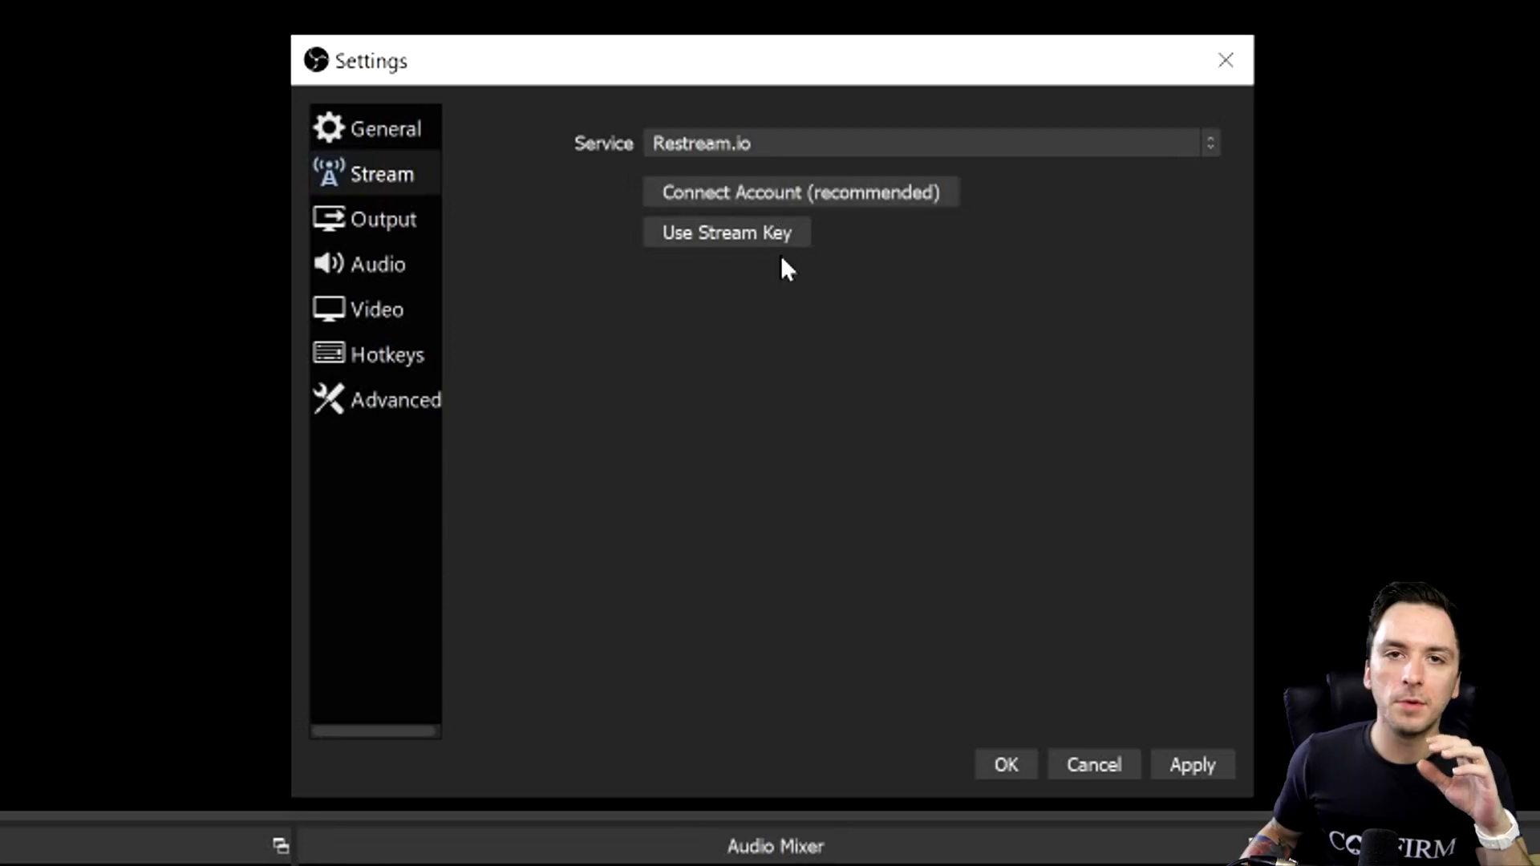
click(726, 233)
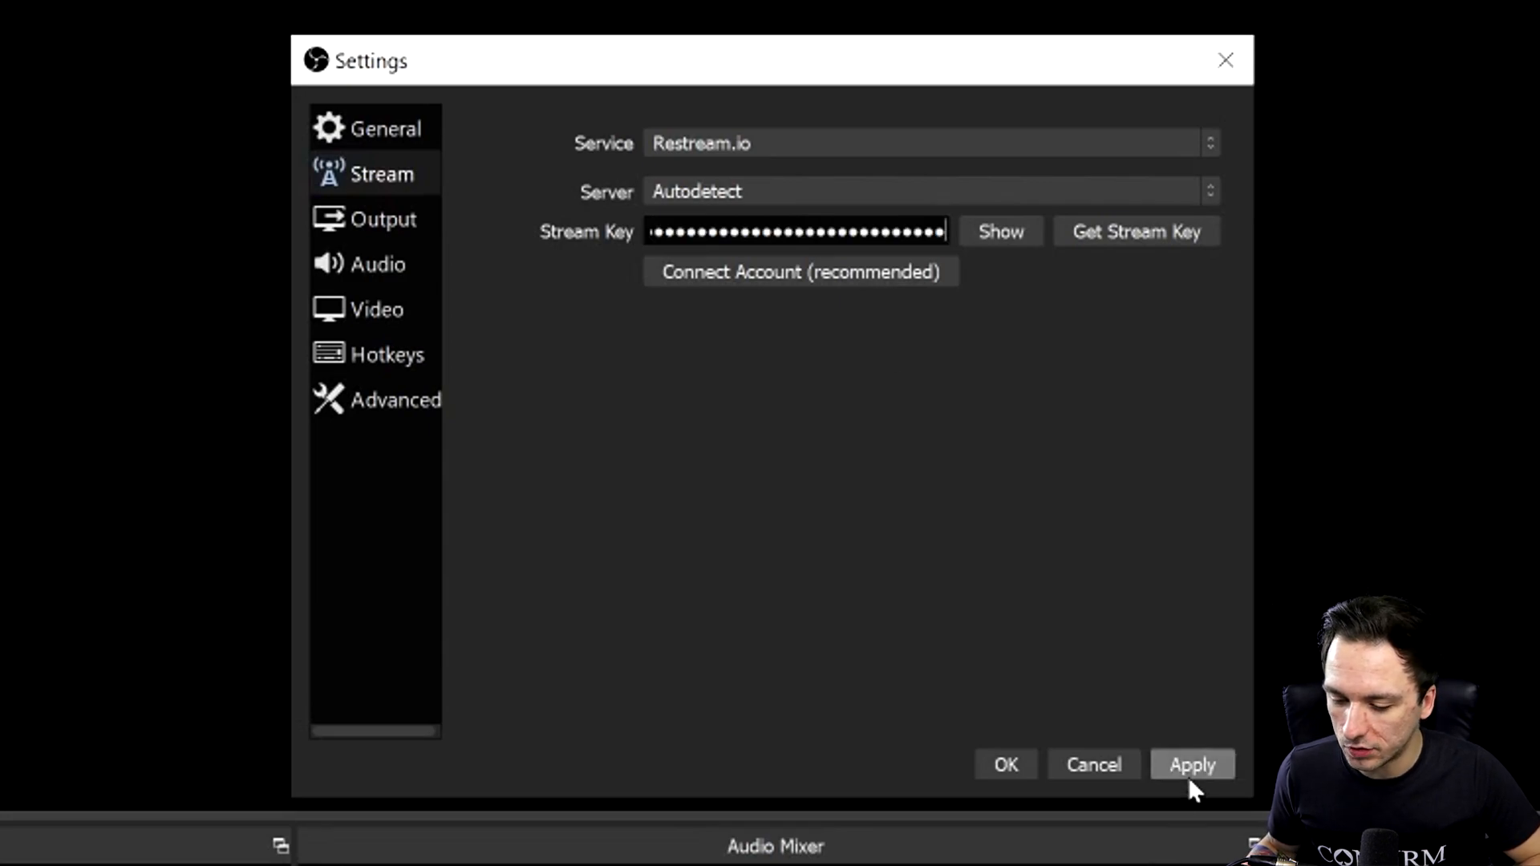
click(1193, 764)
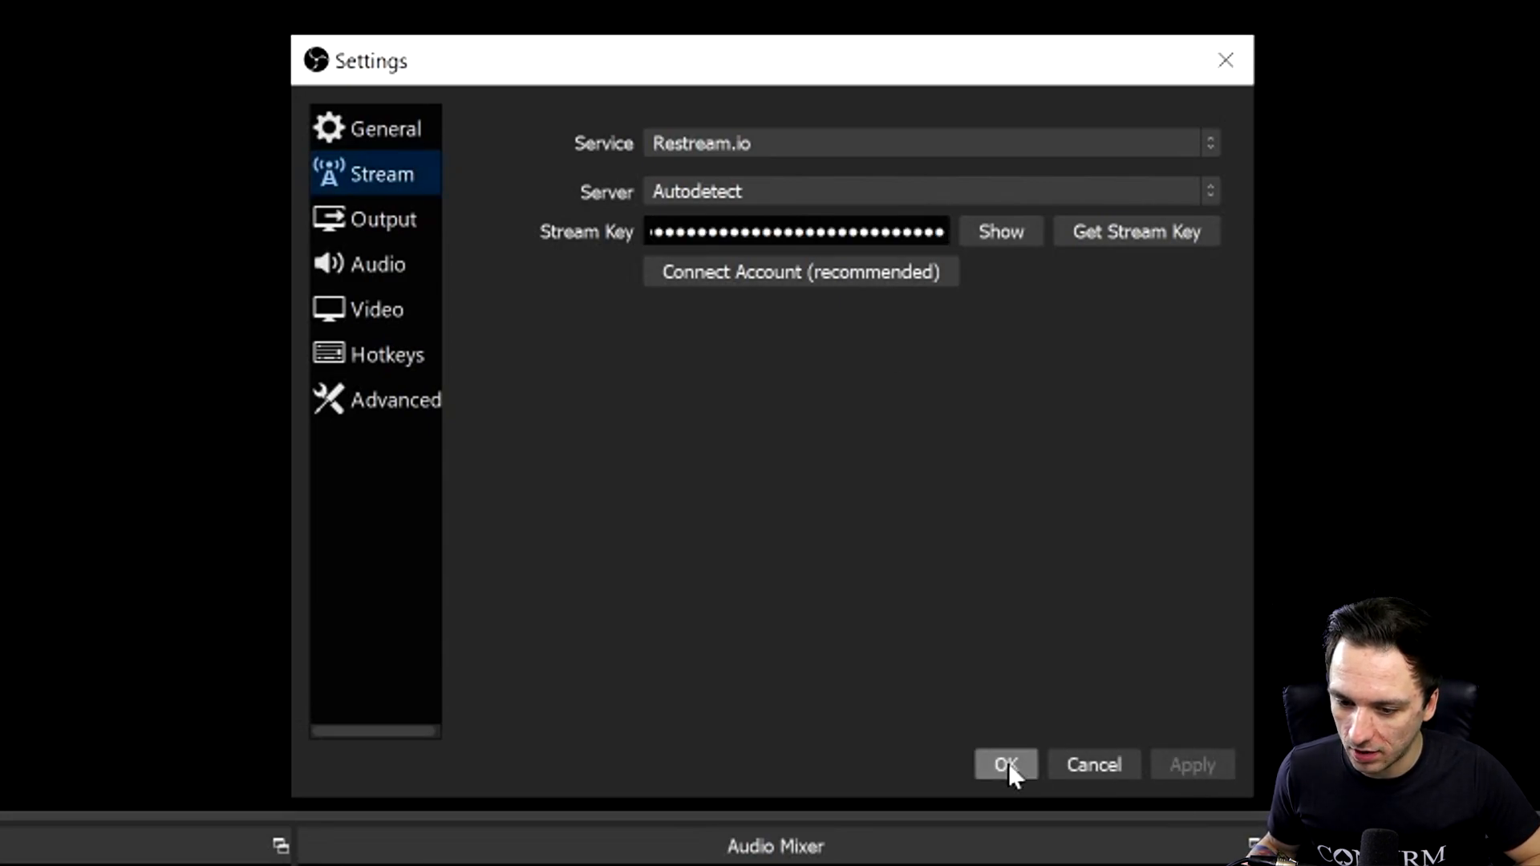
click(1005, 765)
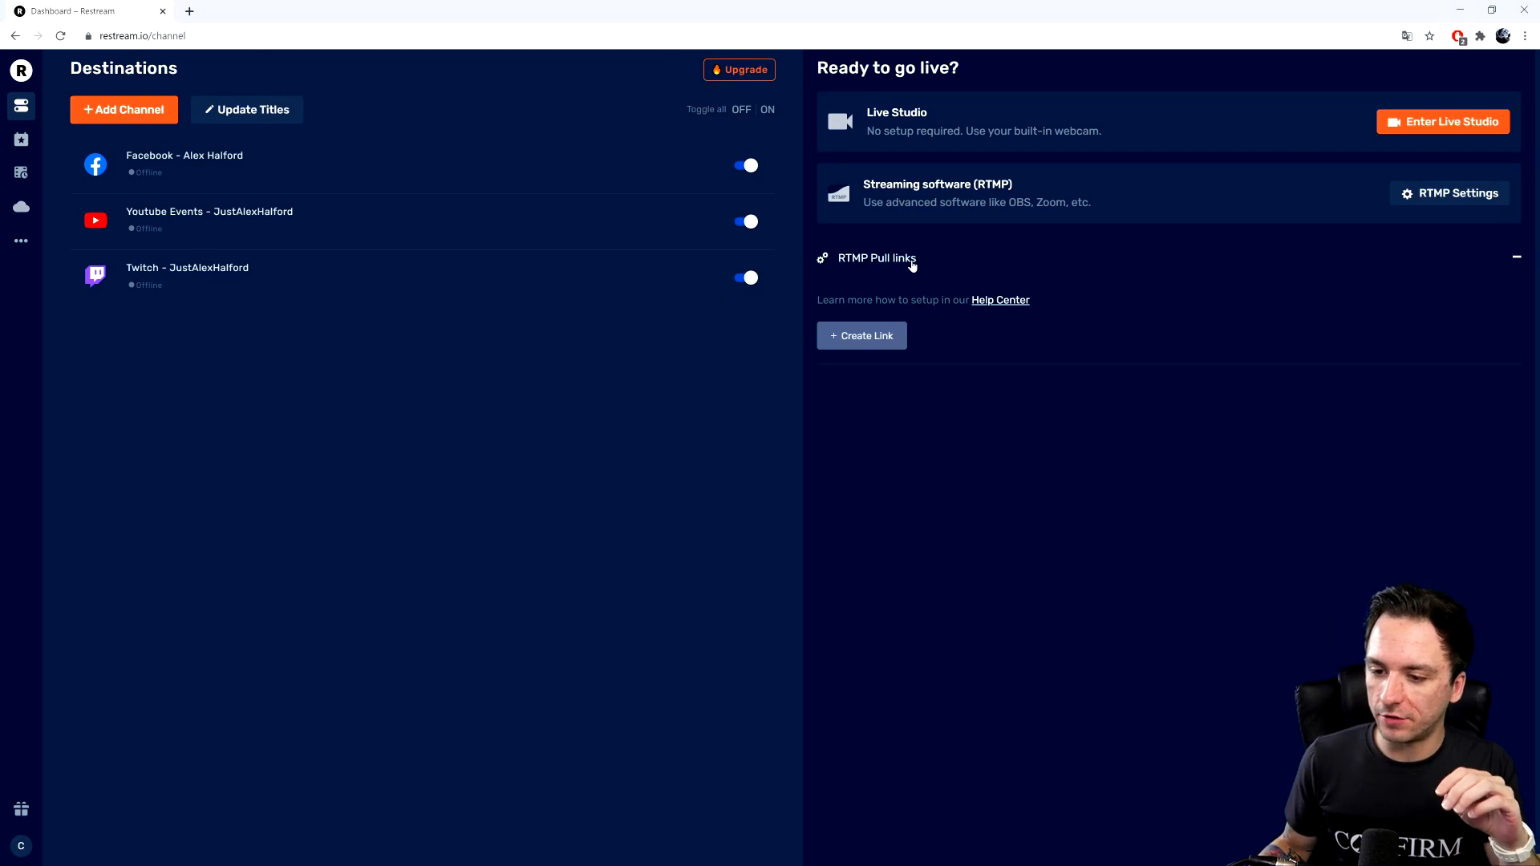
mouse_move(1069, 402)
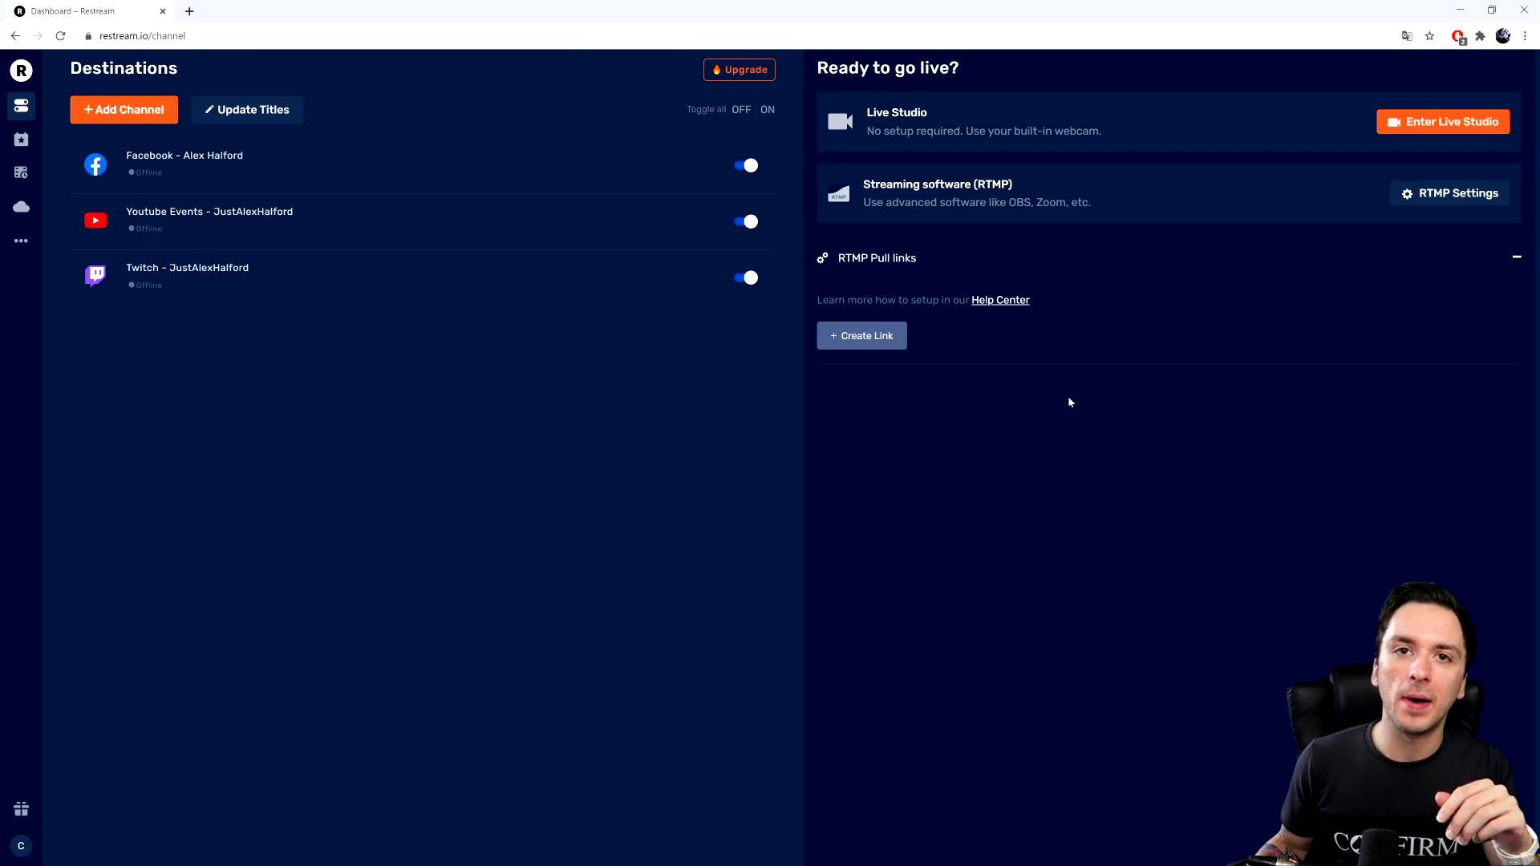
mouse_move(1016, 383)
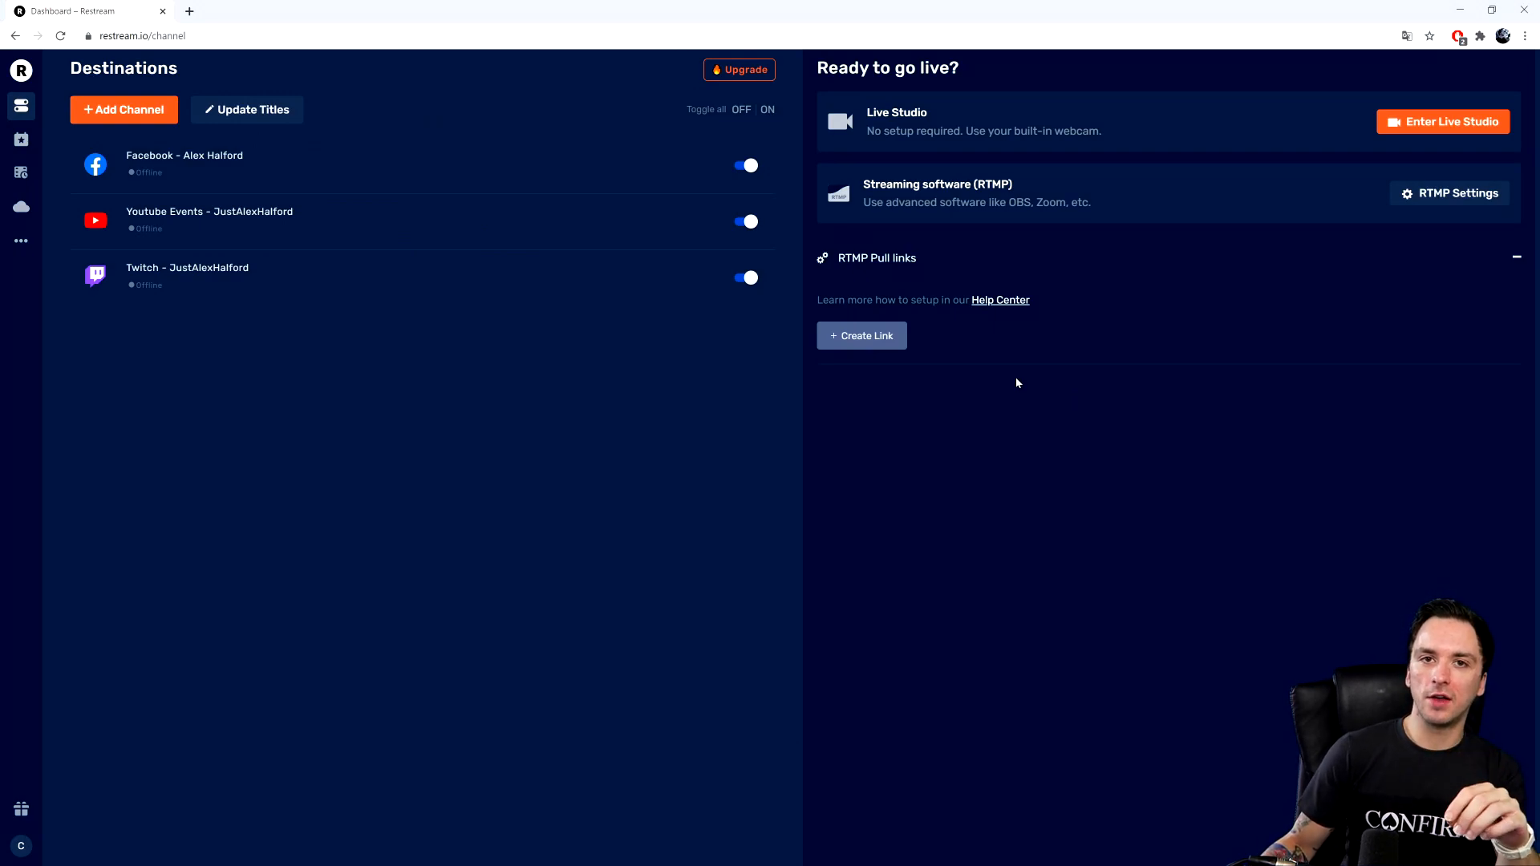
mouse_move(782, 211)
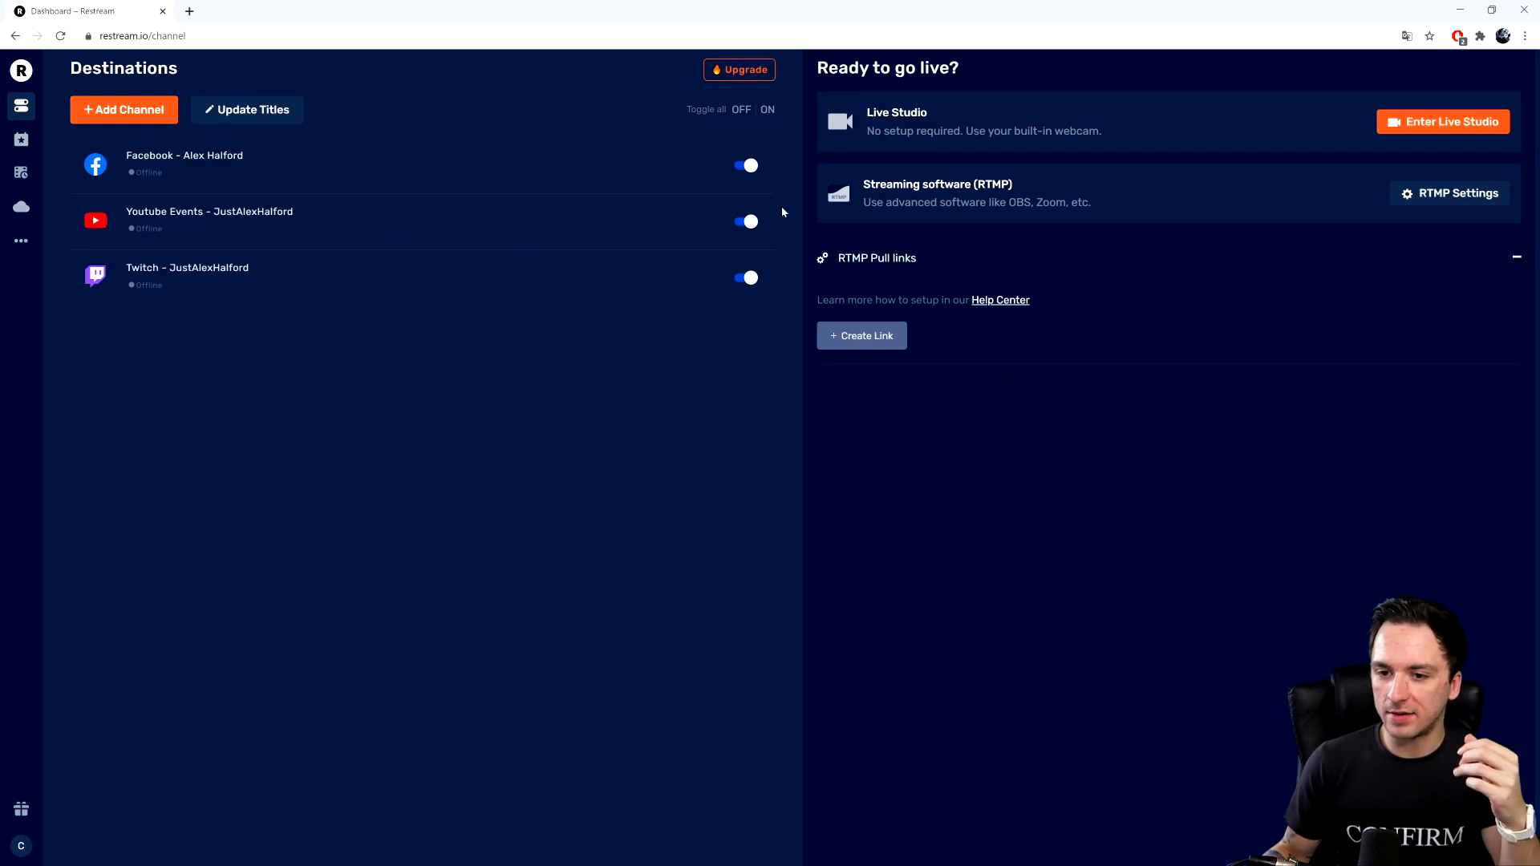
mouse_move(318, 128)
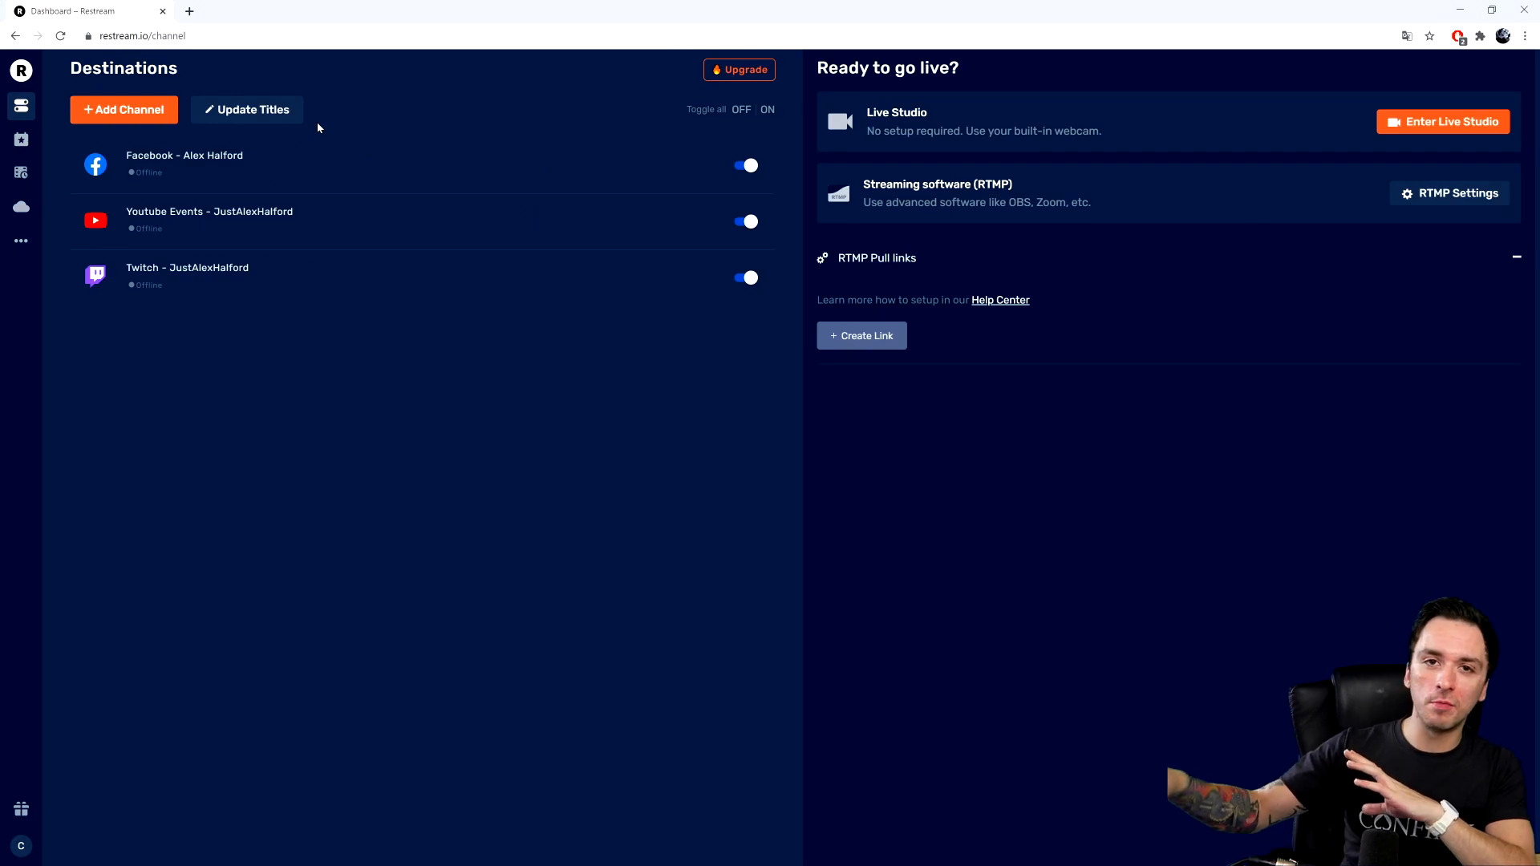
mouse_move(371, 122)
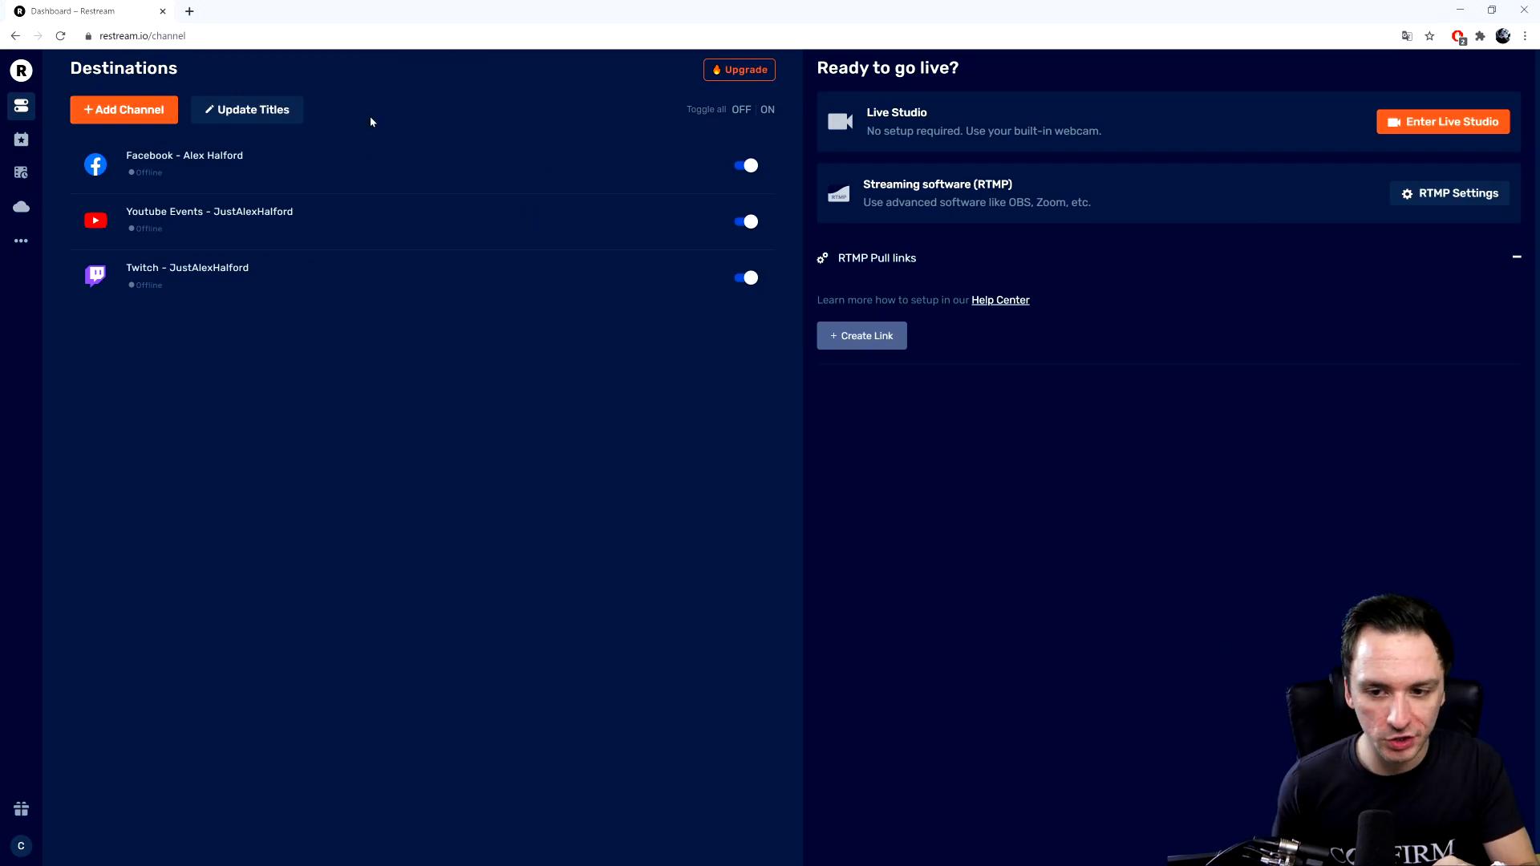
Step: Enter Live Studio and show its Graphics panel of logo, overlay, video and background options
click(1443, 121)
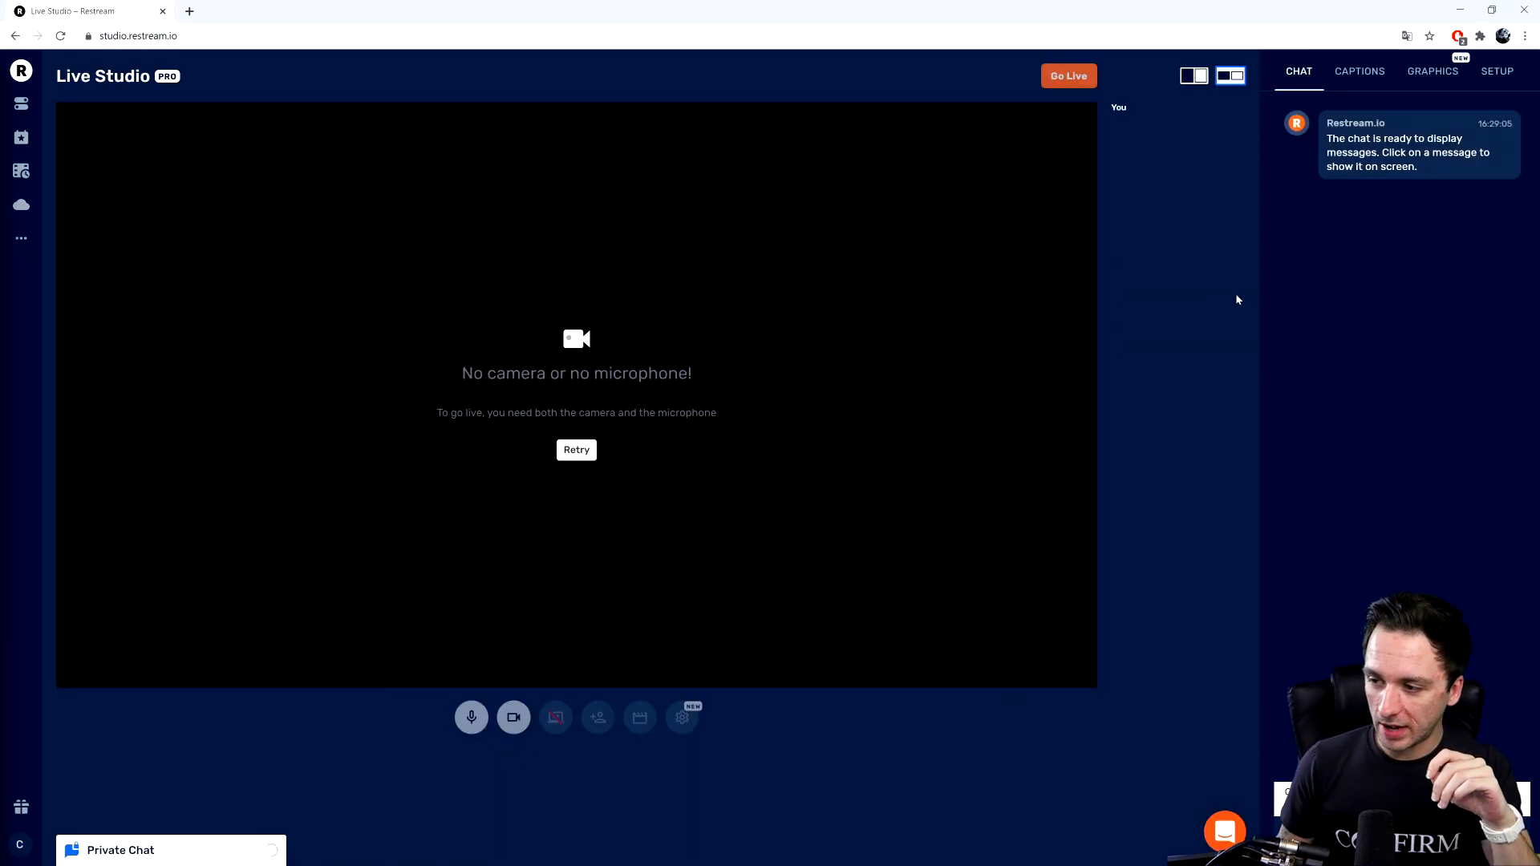
mouse_move(1091, 212)
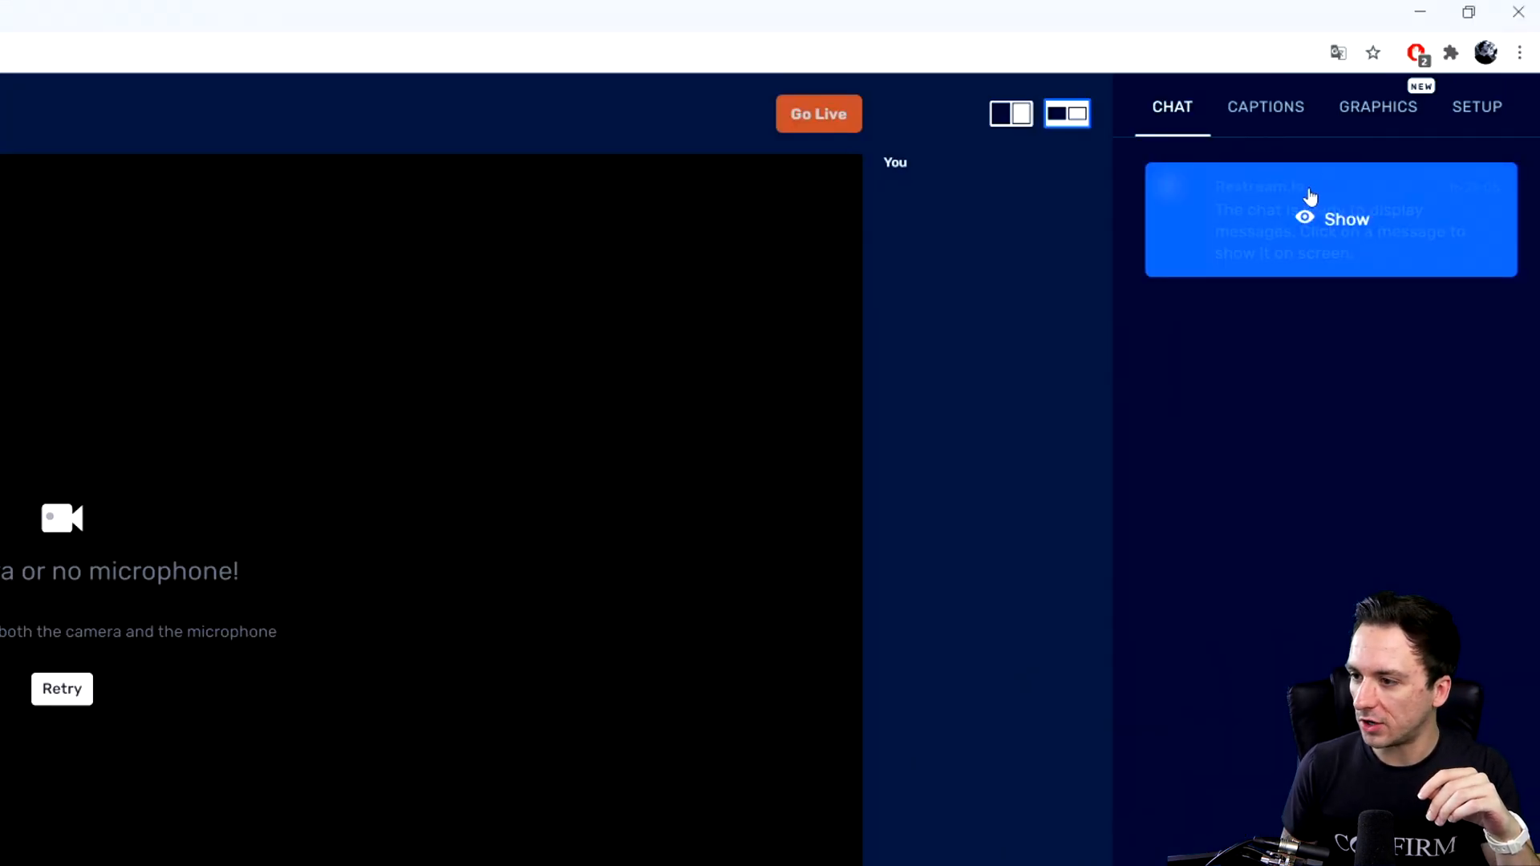
click(1377, 106)
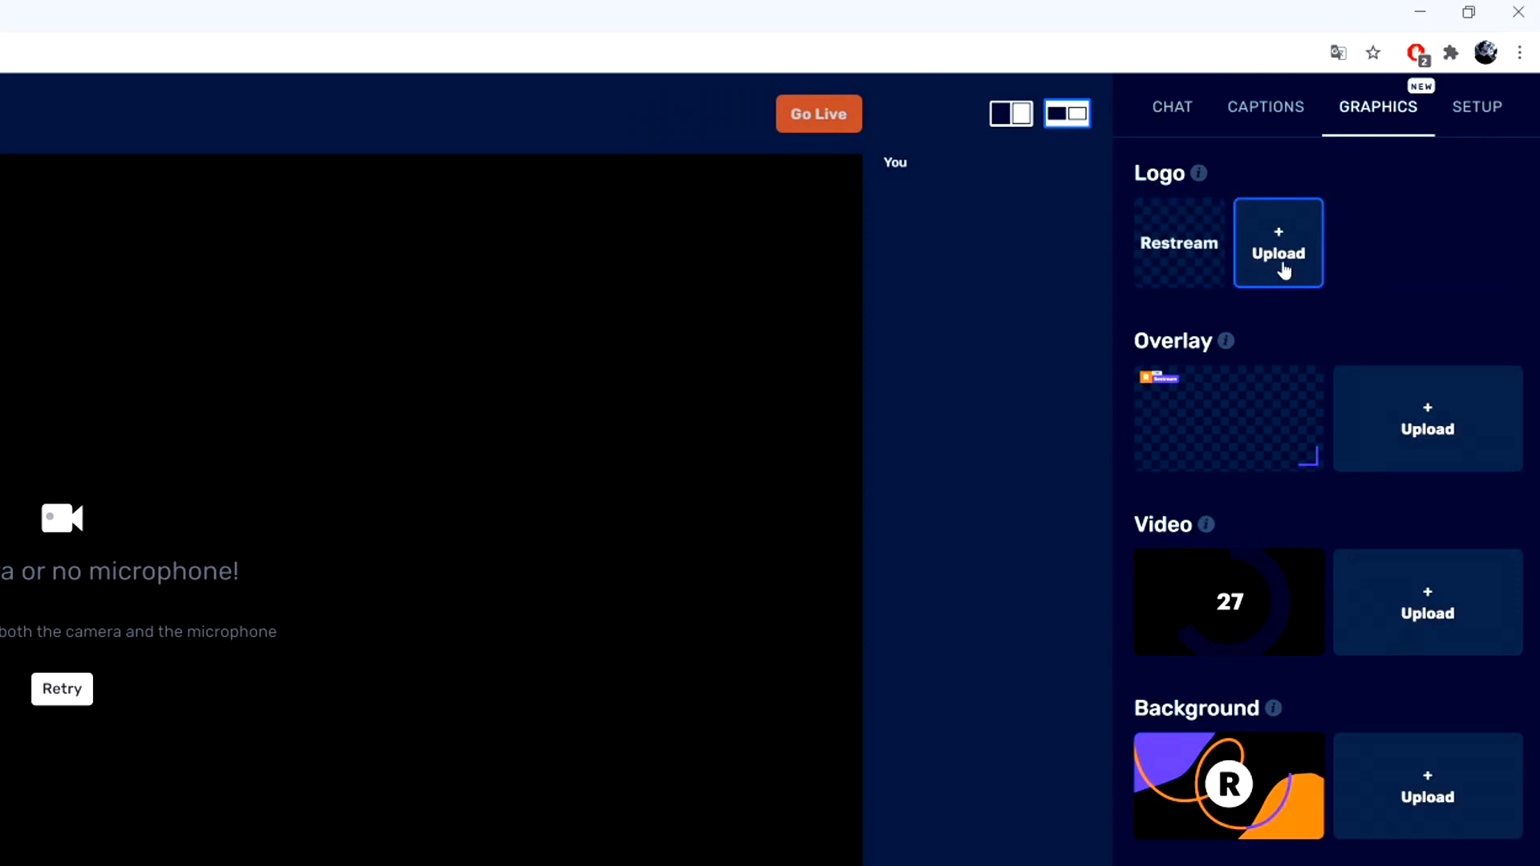
mouse_move(1426, 429)
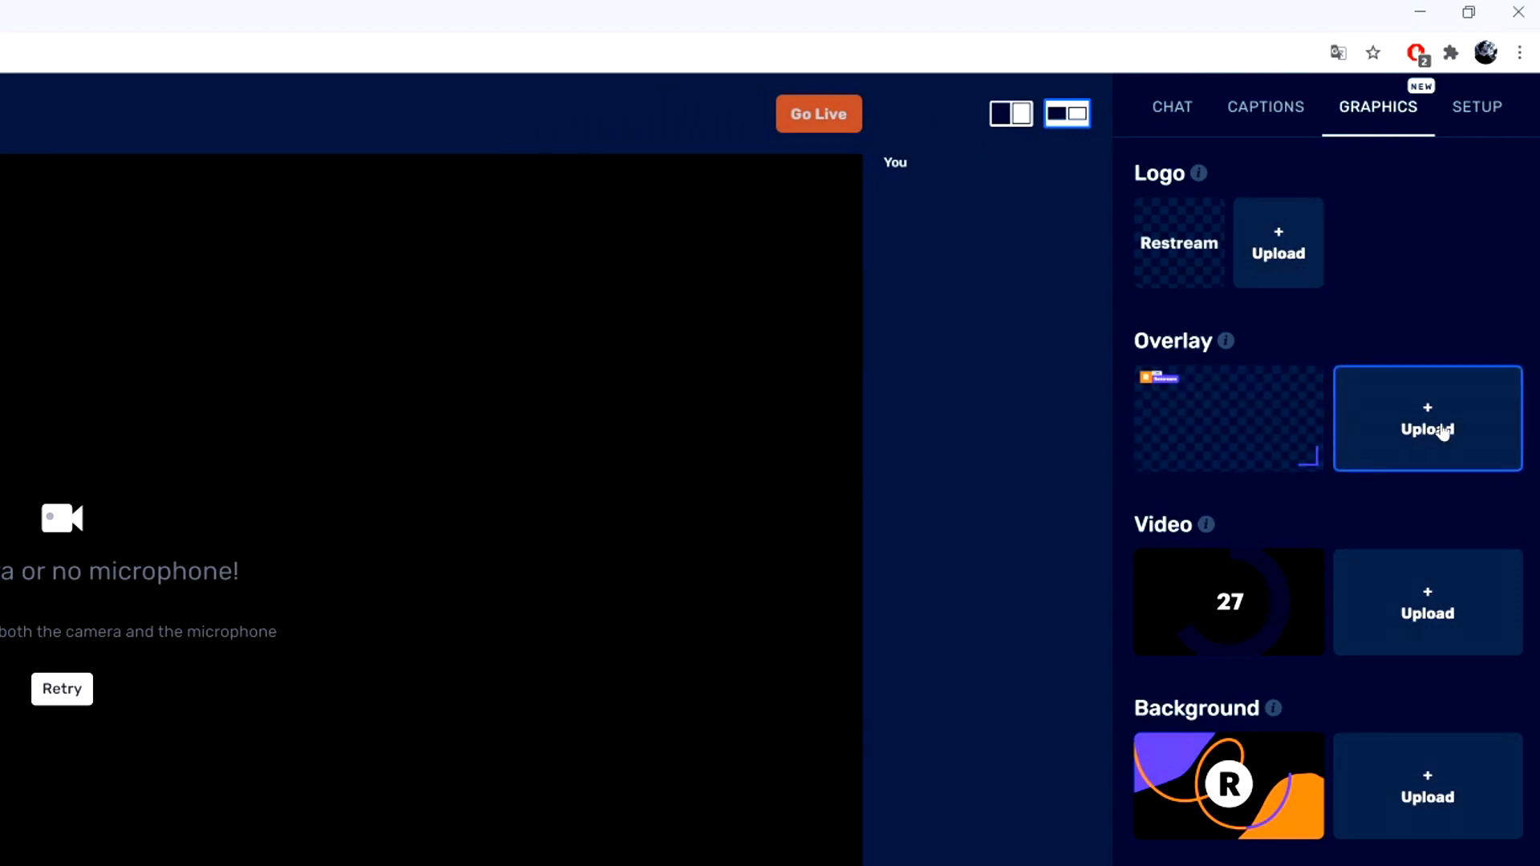
mouse_move(1229, 602)
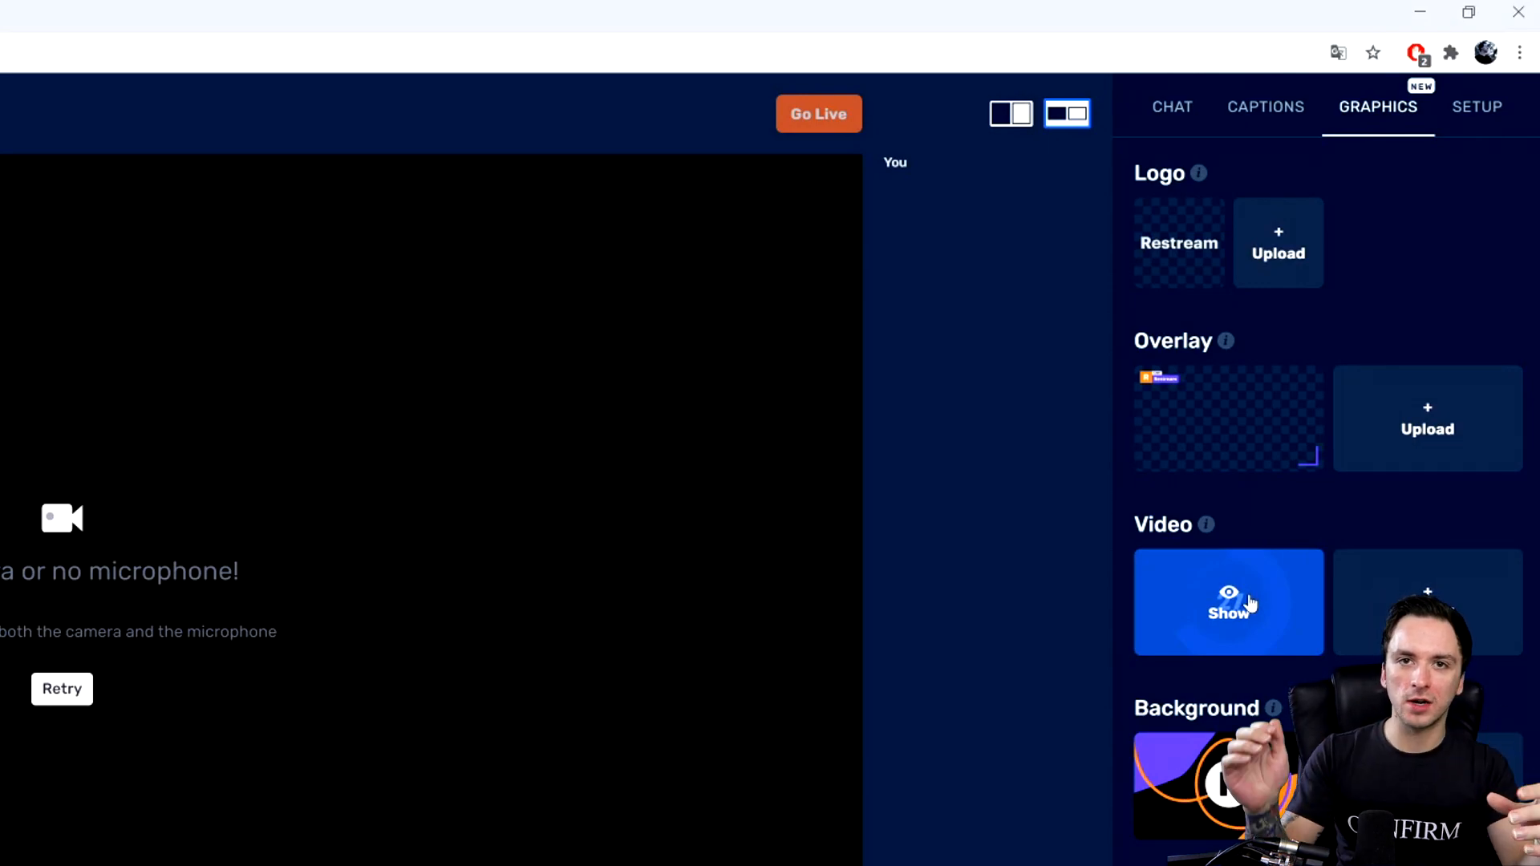
click(1228, 602)
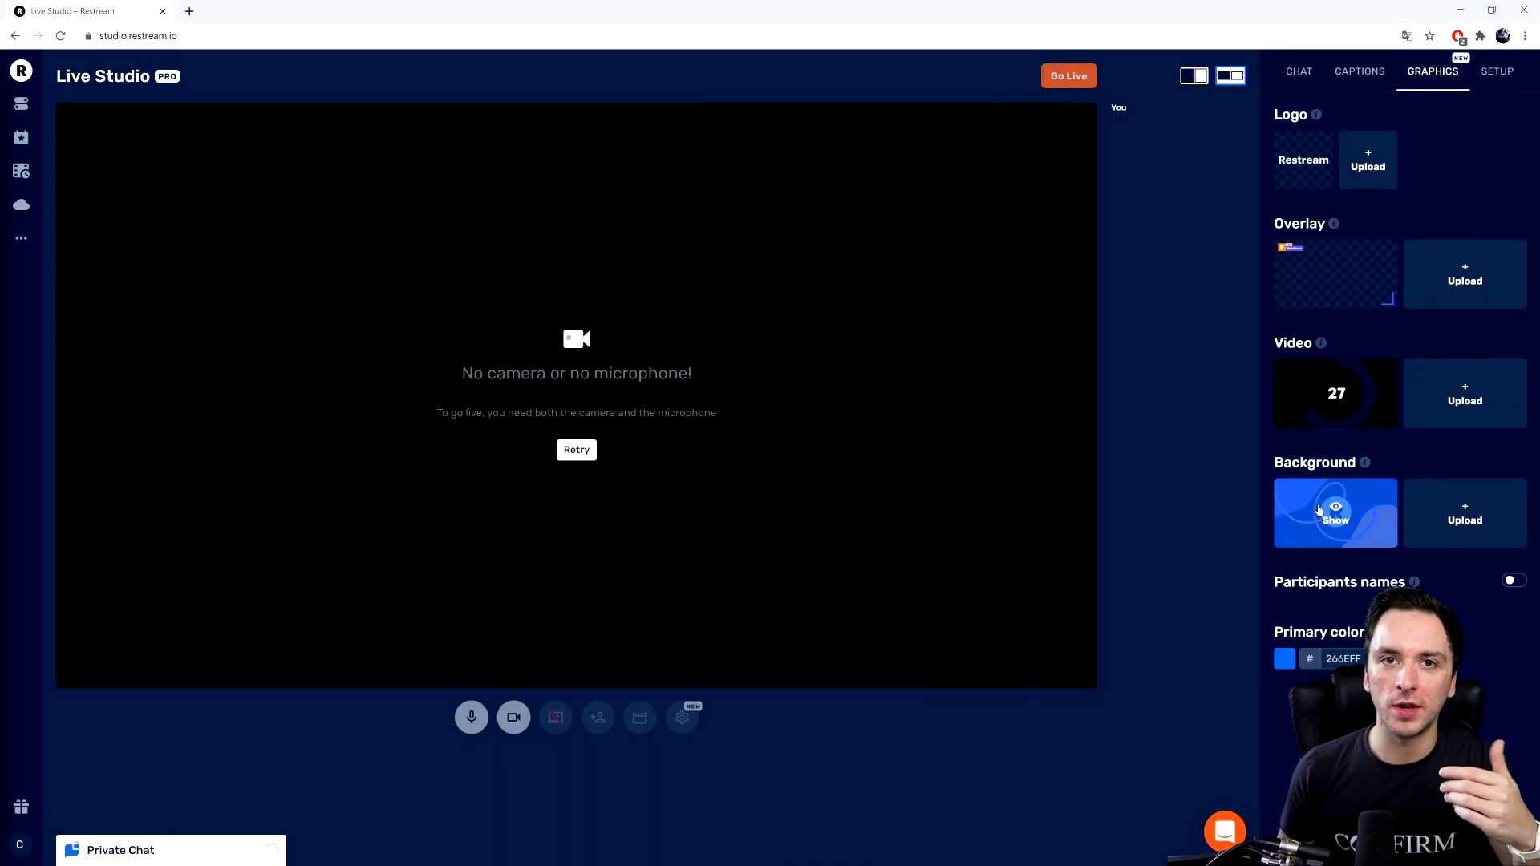
click(1335, 512)
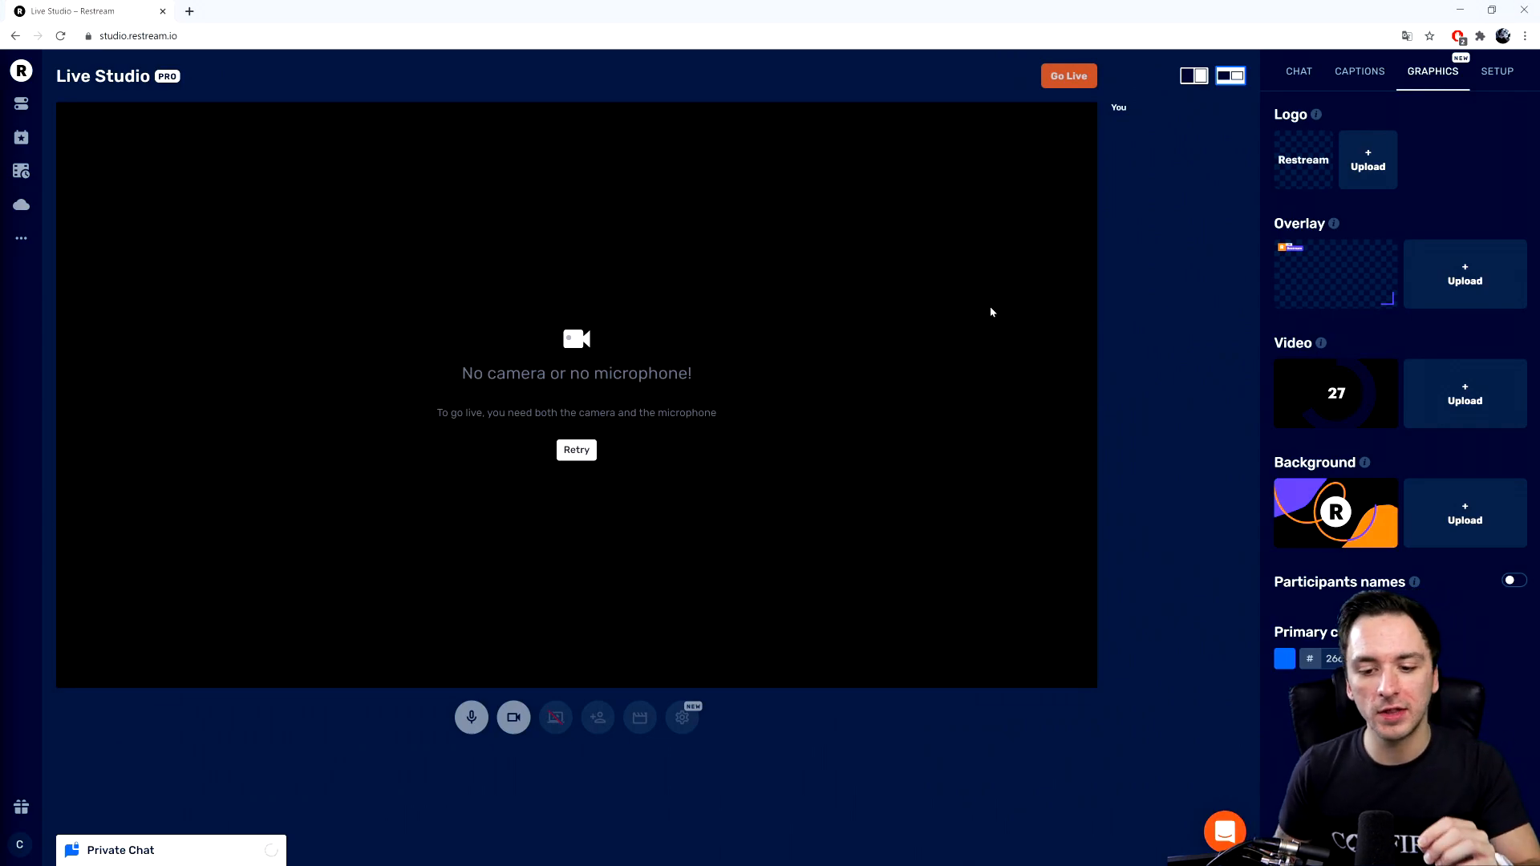
mouse_move(828, 262)
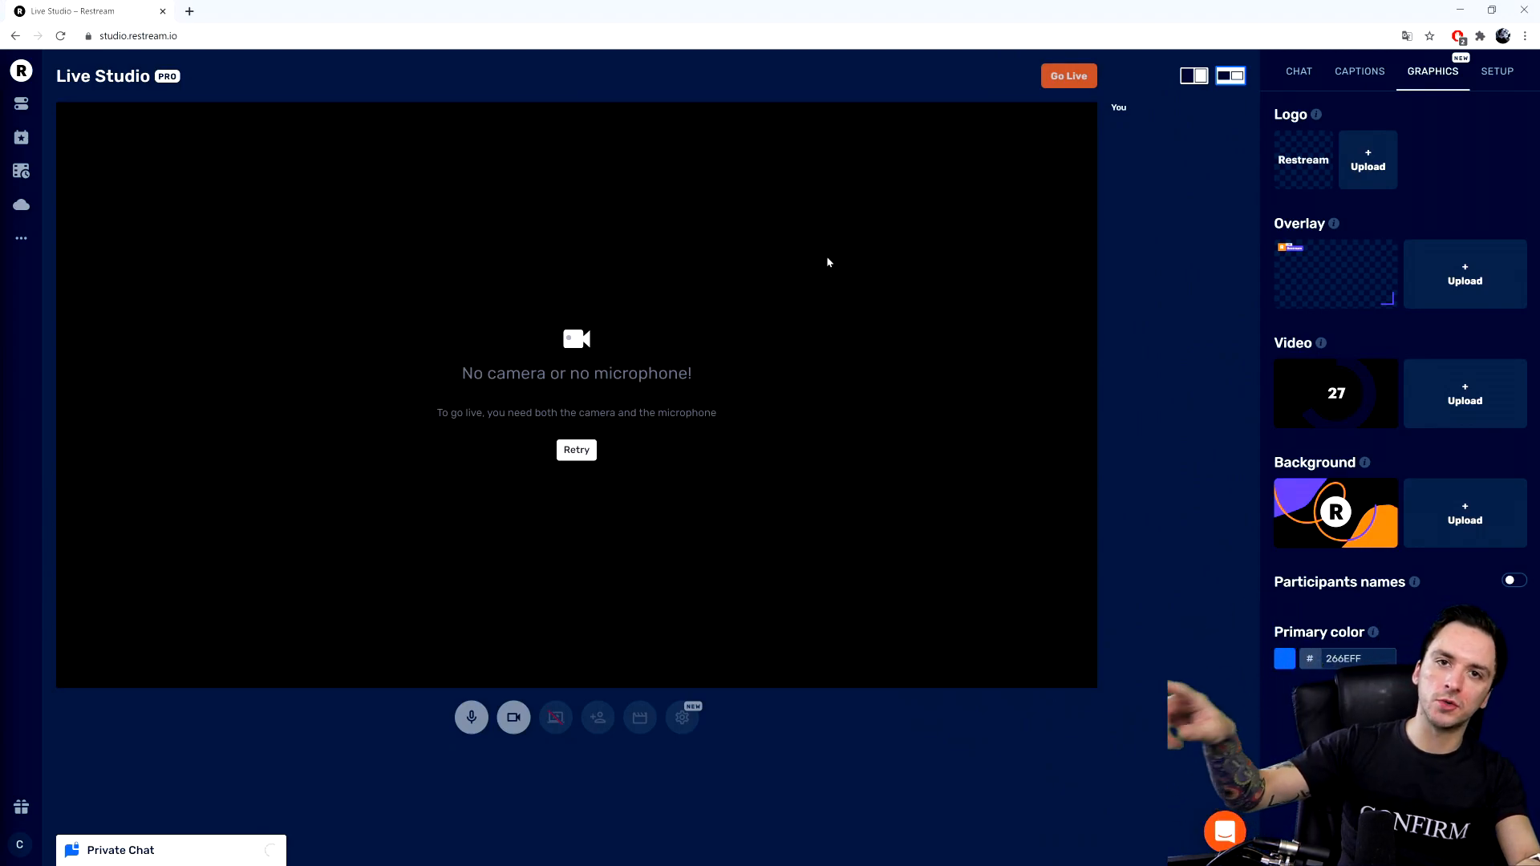
mouse_move(823, 228)
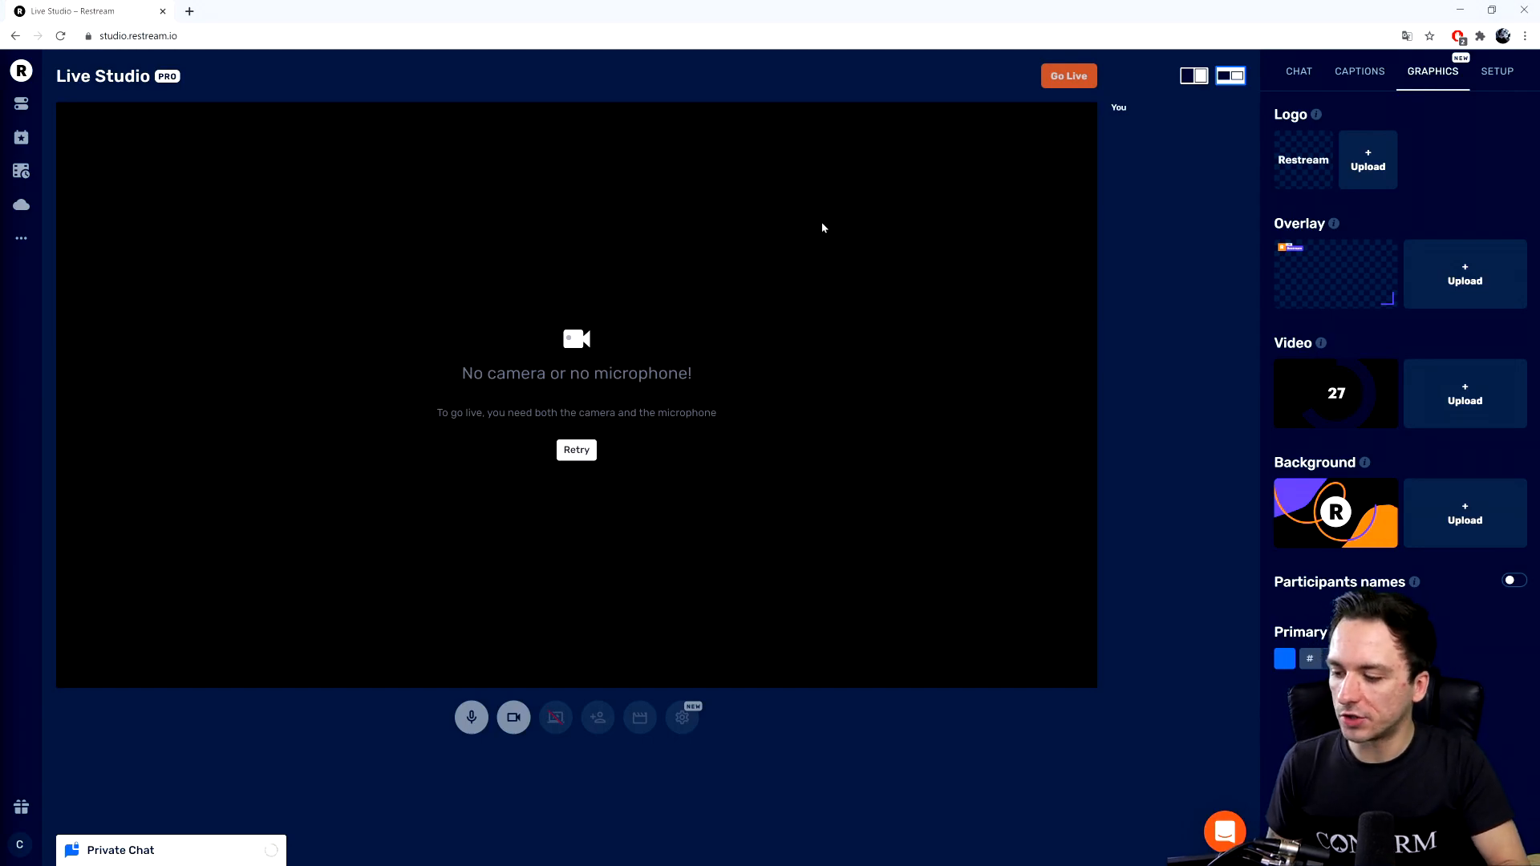
mouse_move(973, 273)
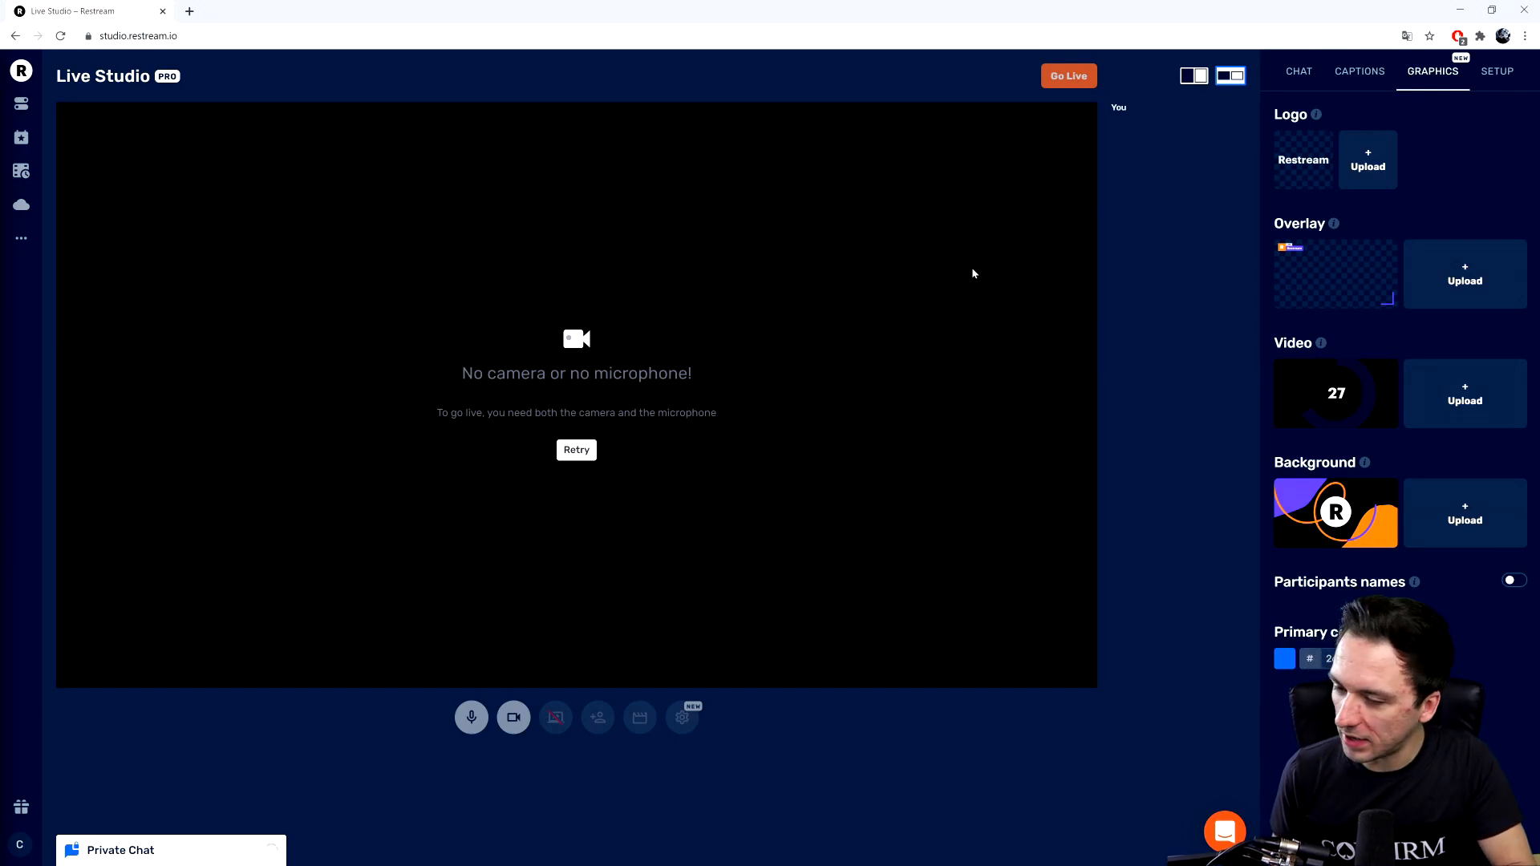
mouse_move(1213, 152)
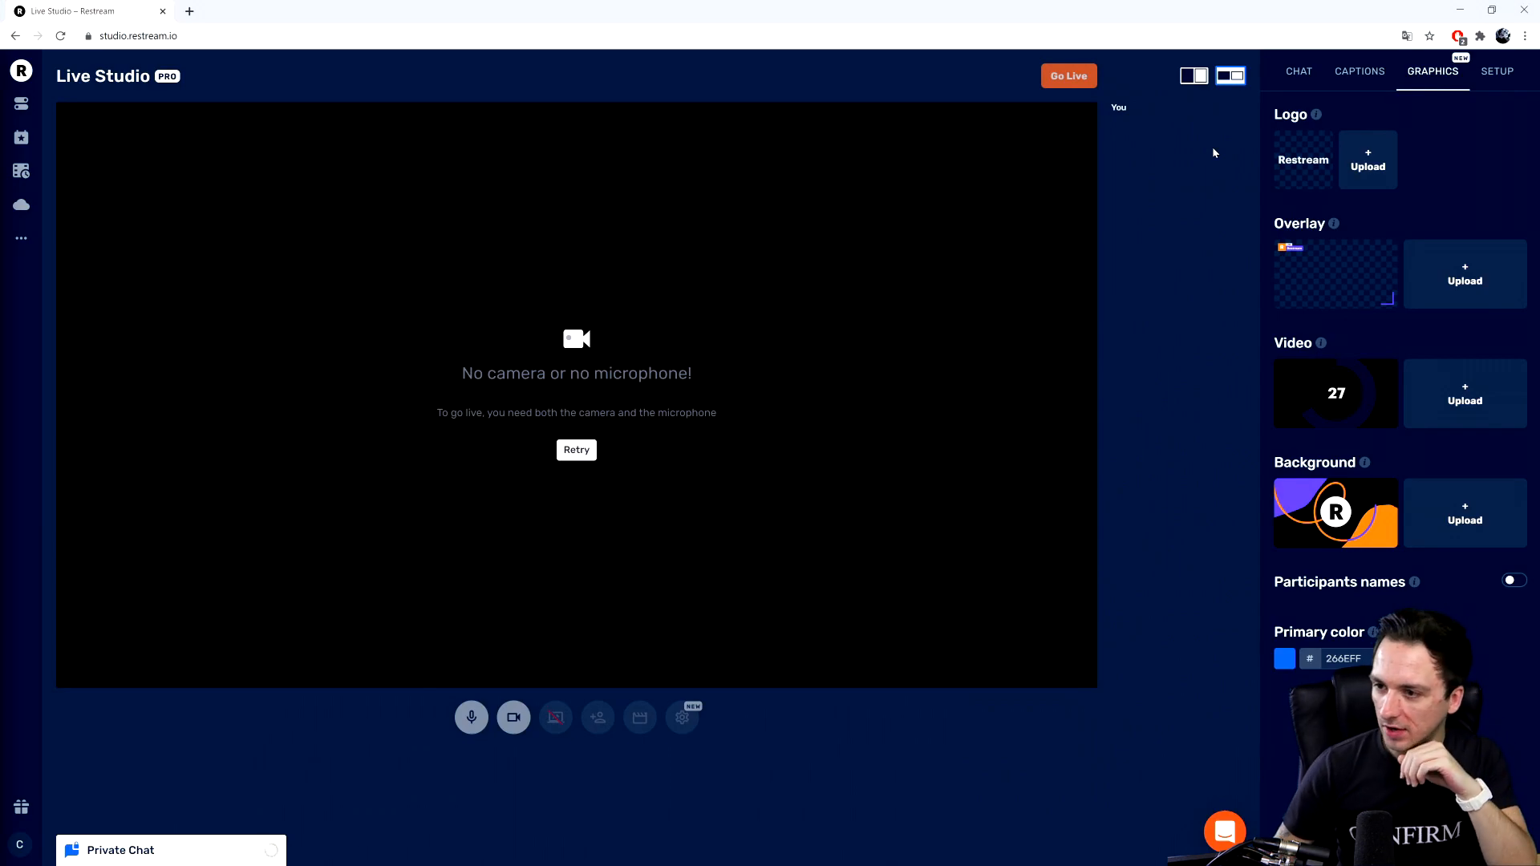
click(1297, 70)
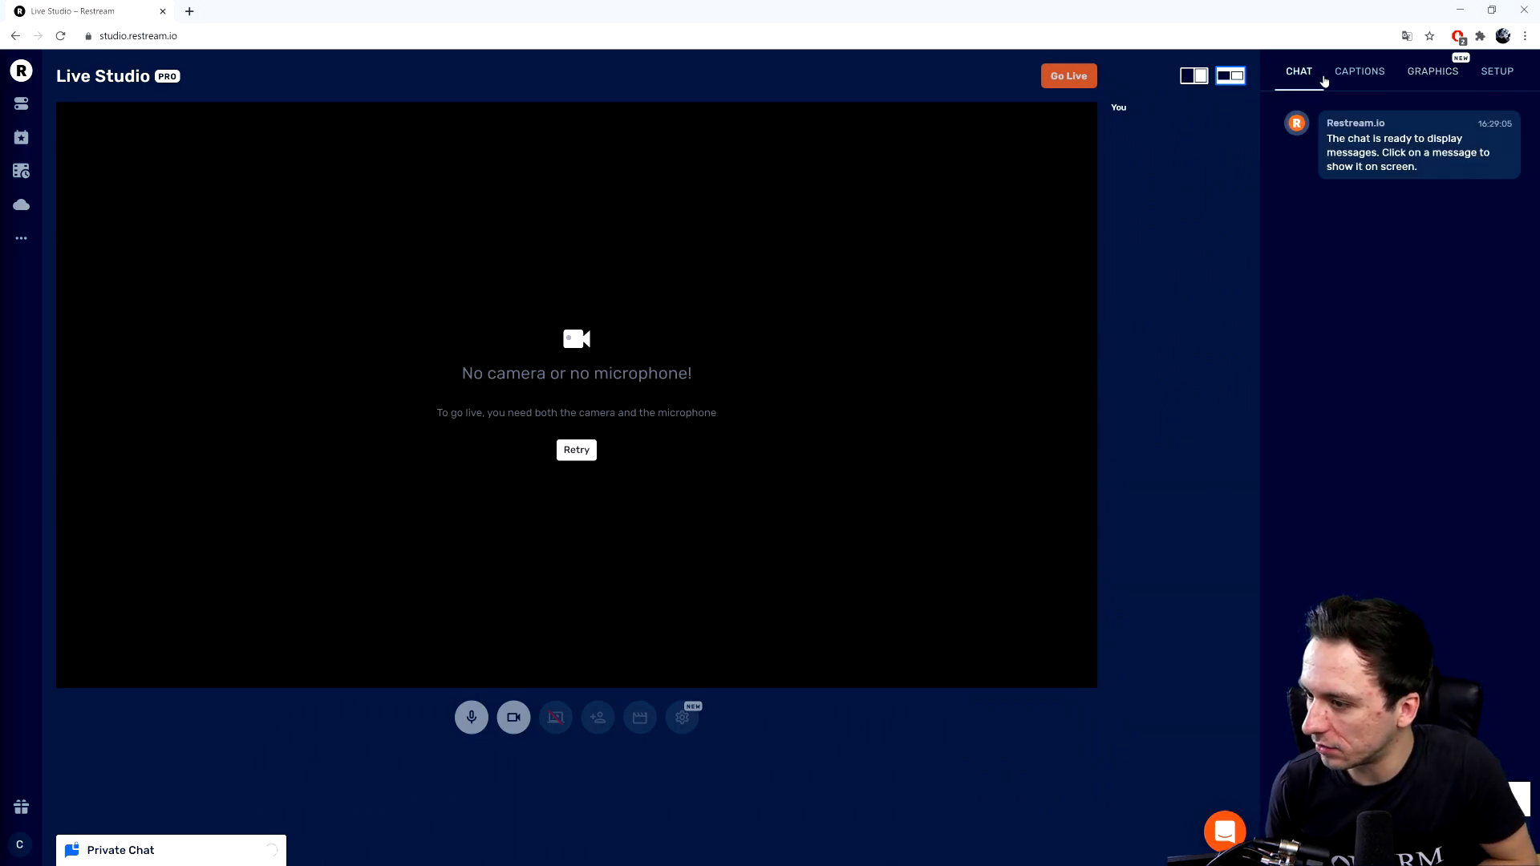
click(1432, 71)
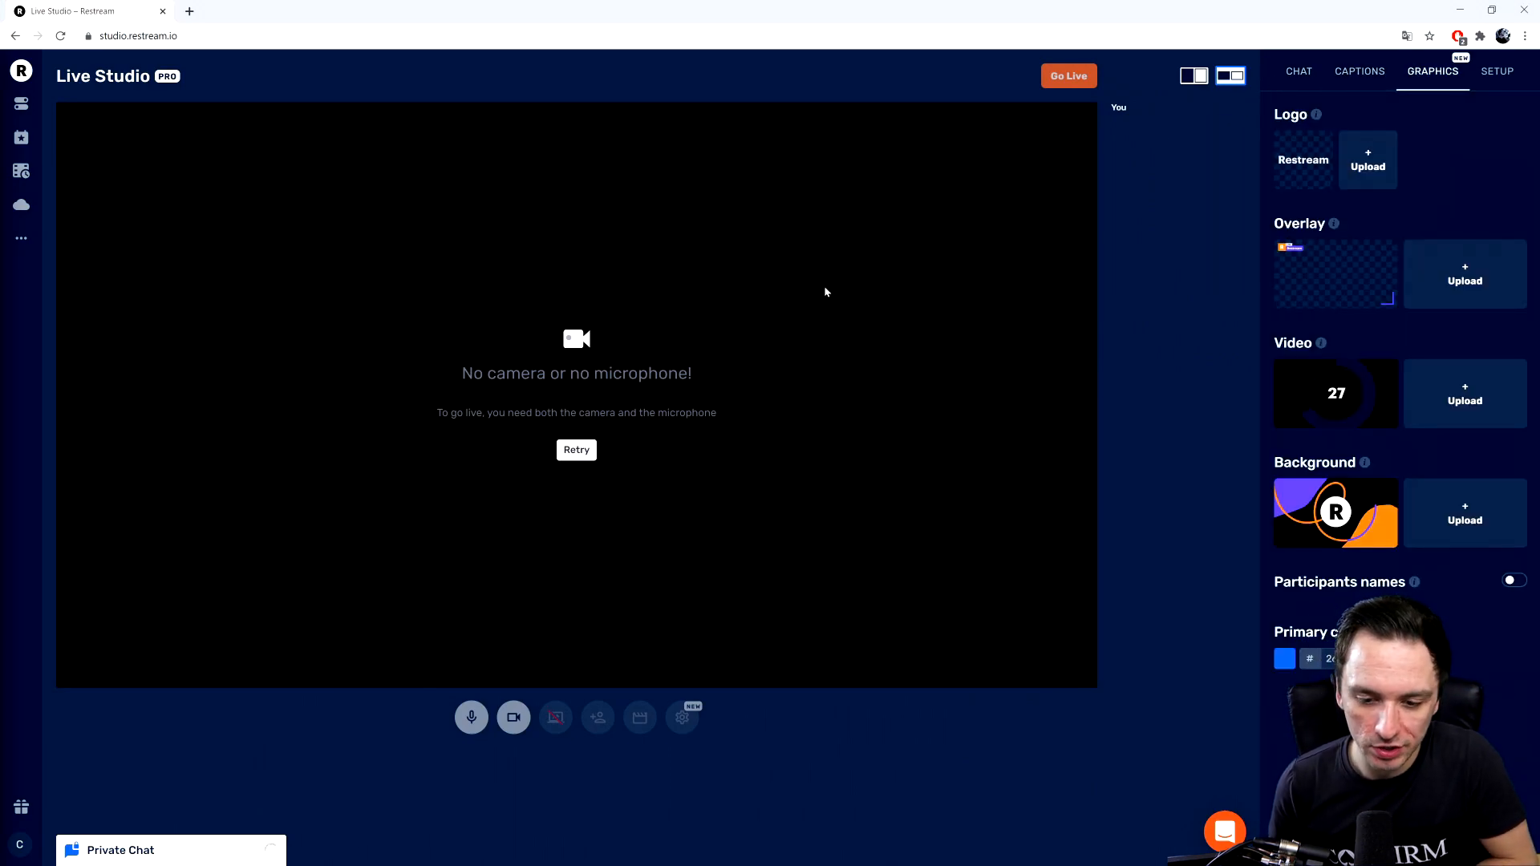
Step: Exit Live Studio back to the dashboard listing the Facebook, YouTube Events and Twitch destinations
click(21, 103)
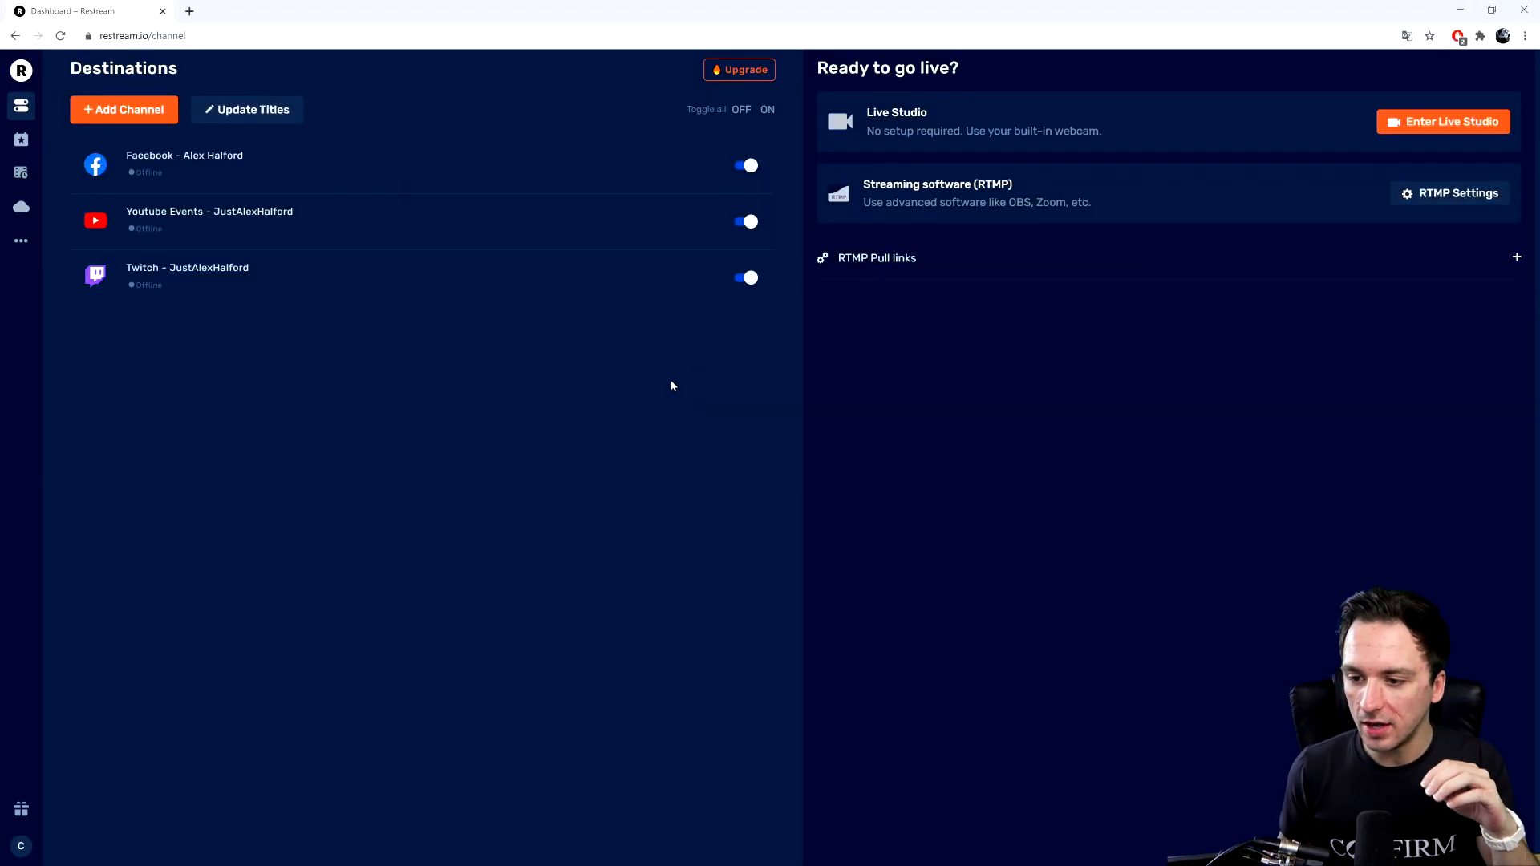
mouse_move(937, 219)
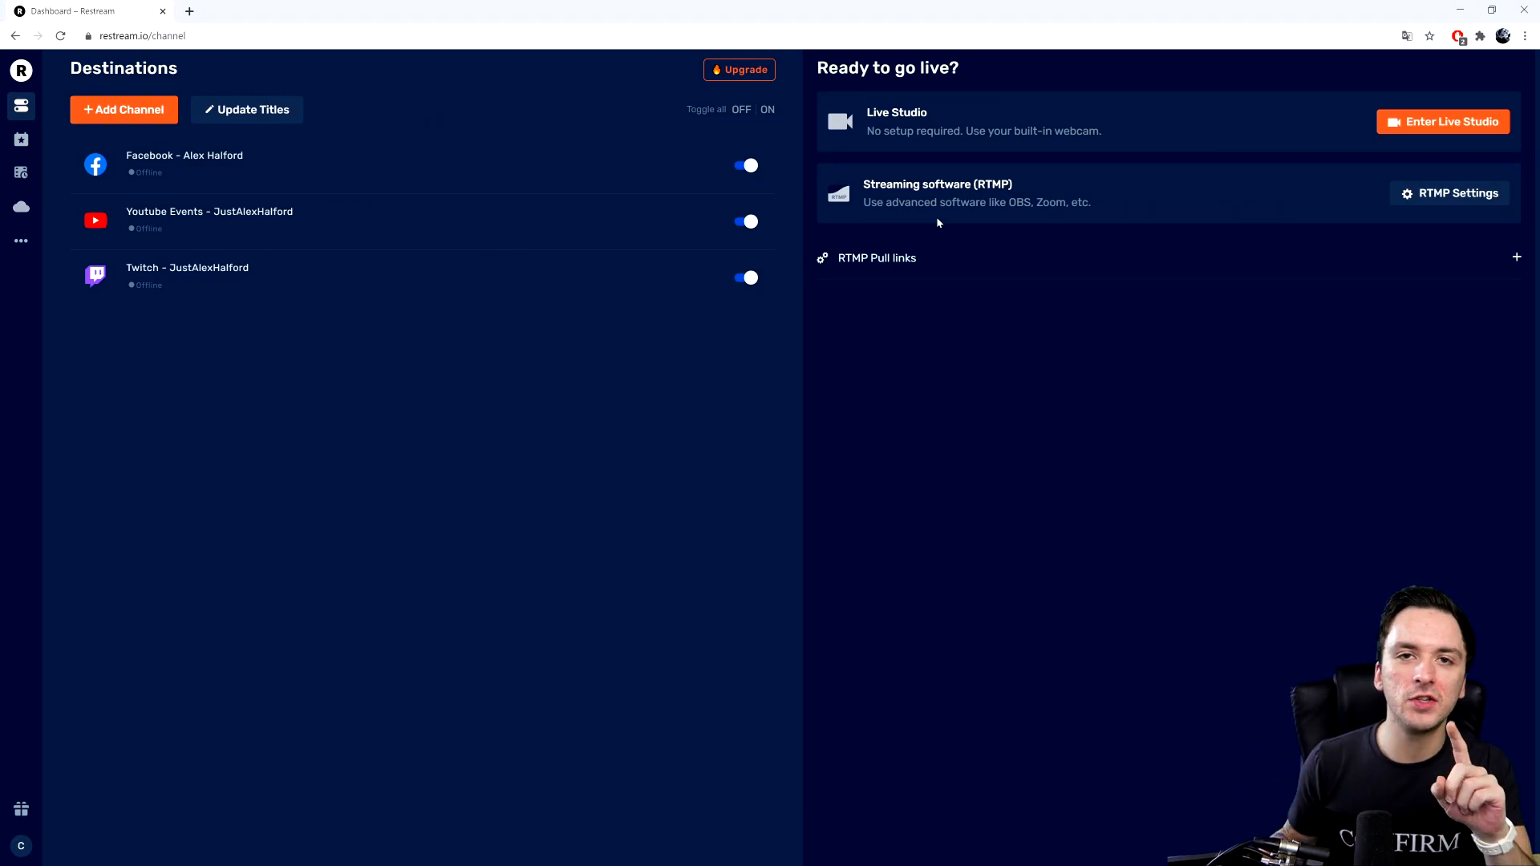
mouse_move(738, 154)
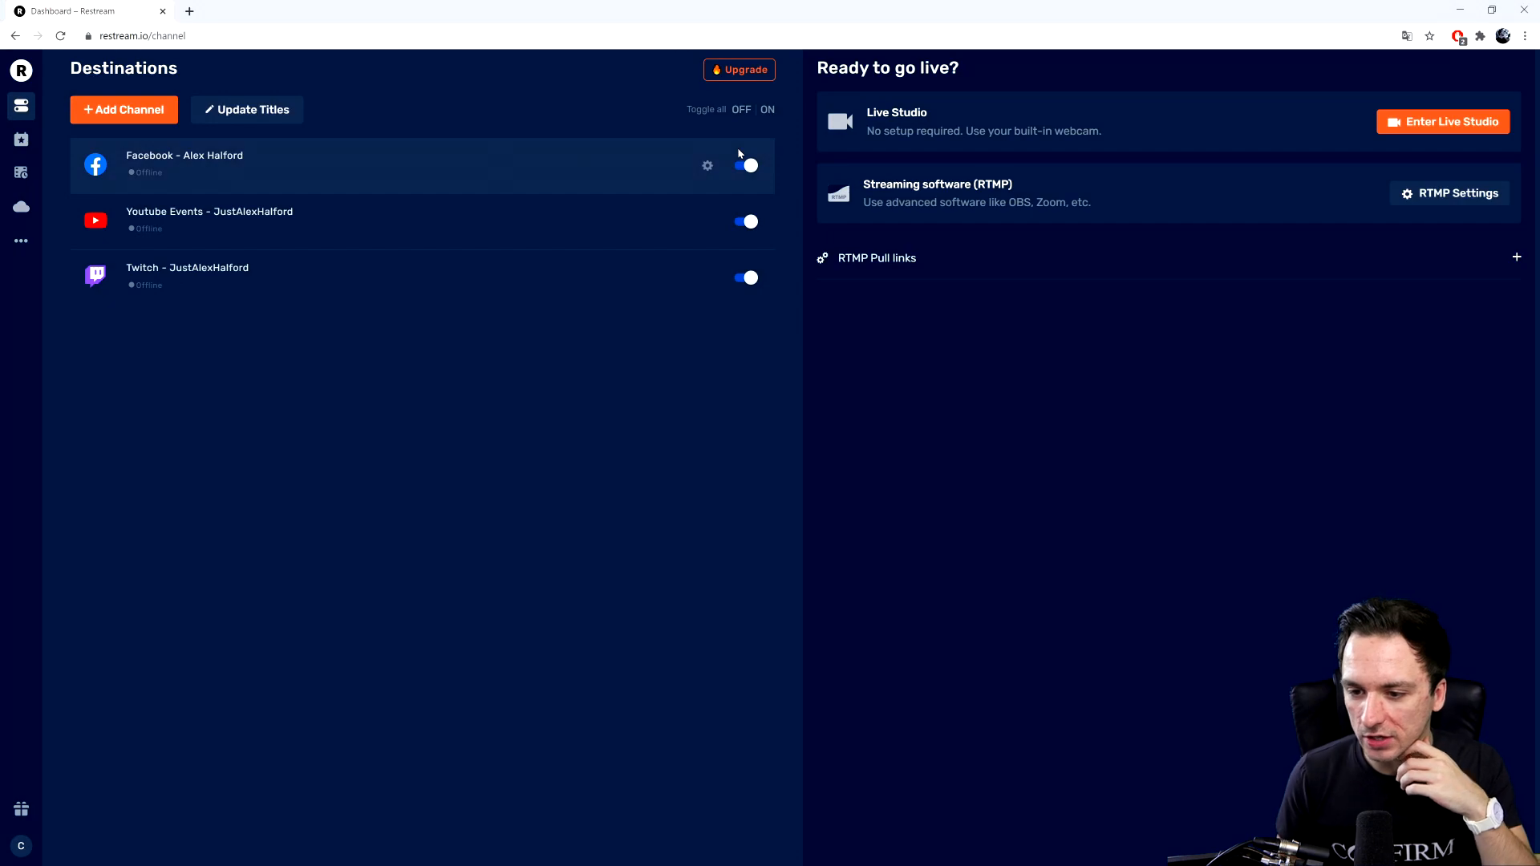